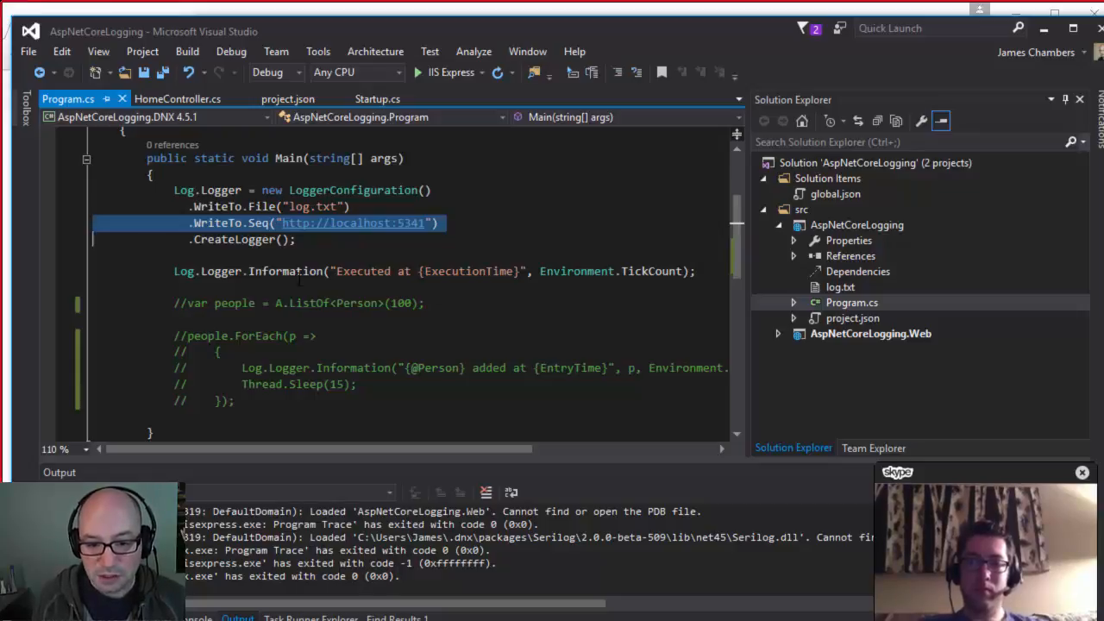
- Open Program.cs to review the Serilog logger writing to a log file and Seq
double_click(285, 271)
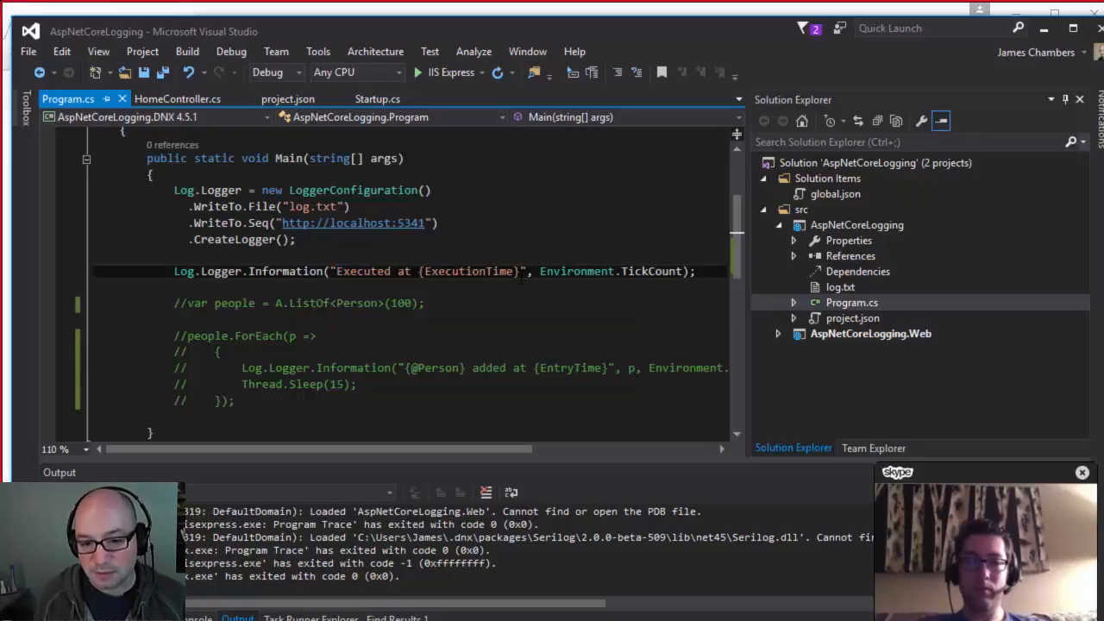
mouse_move(492, 270)
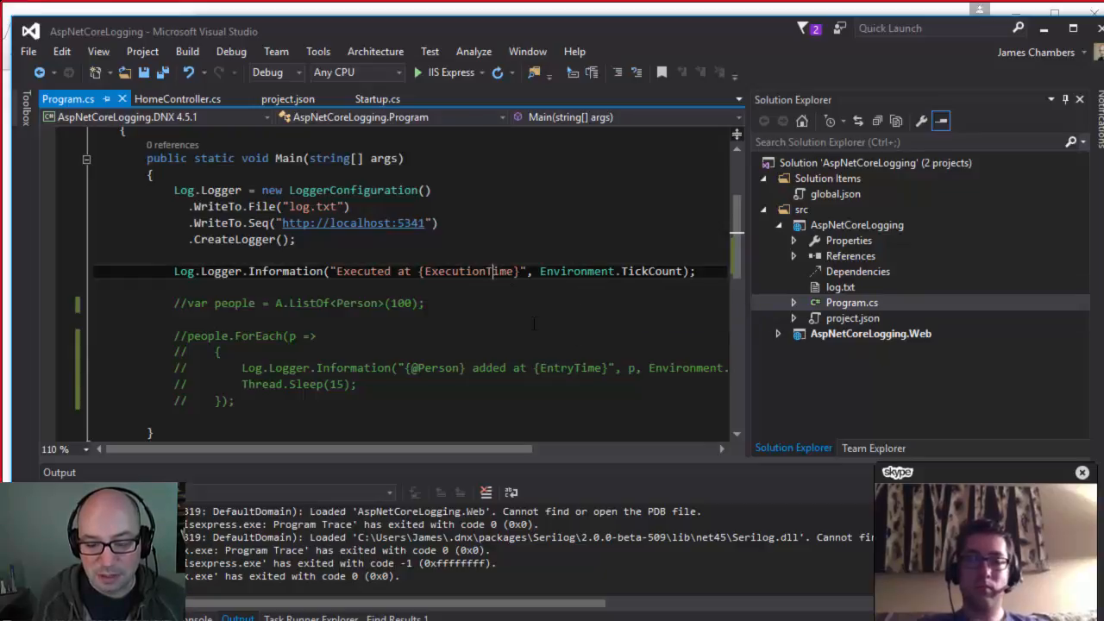
mouse_move(502, 326)
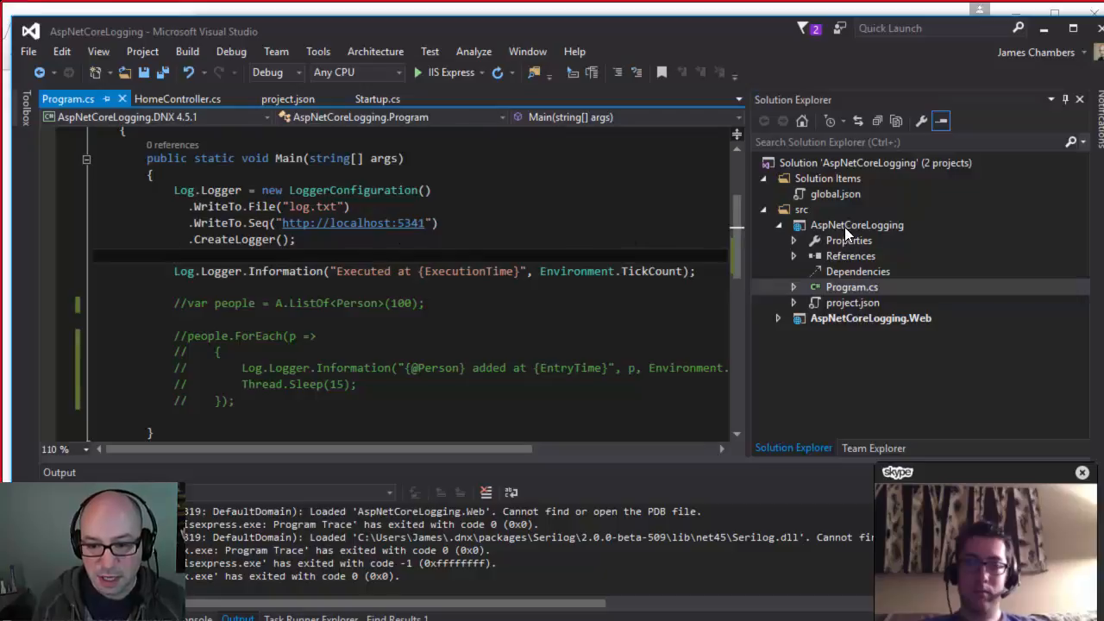
- Open the AspNetCoreLogging project's actions to open its folder in File Explorer
right_click(857, 225)
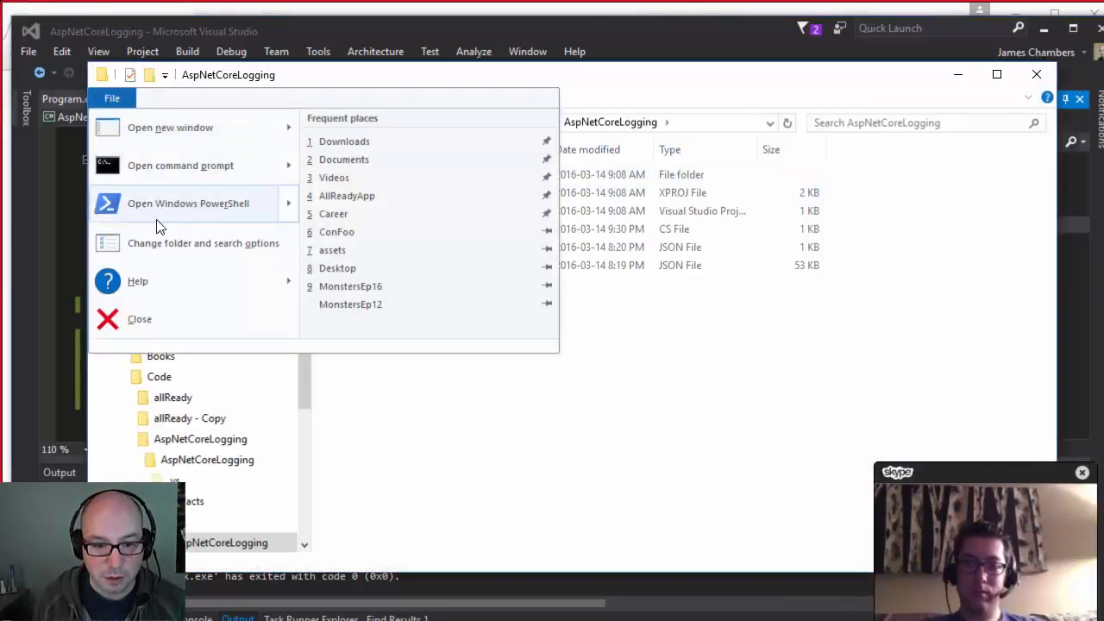
- Open PowerShell in the project folder and run dnx AspNetCoreLogging
left_click(188, 203)
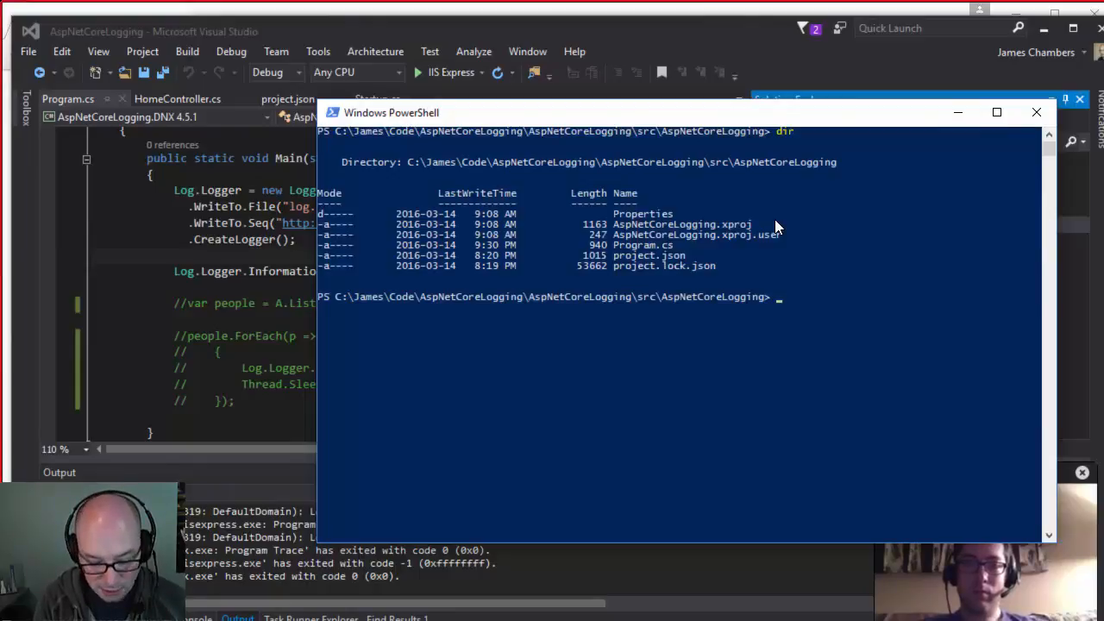
type("dnx")
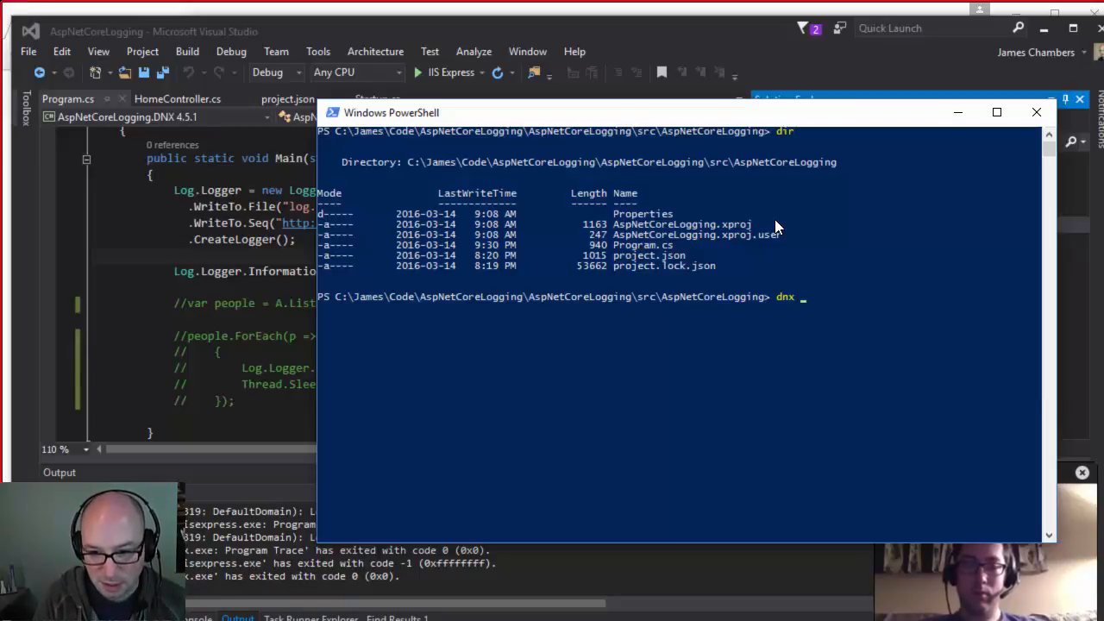
type("Asp")
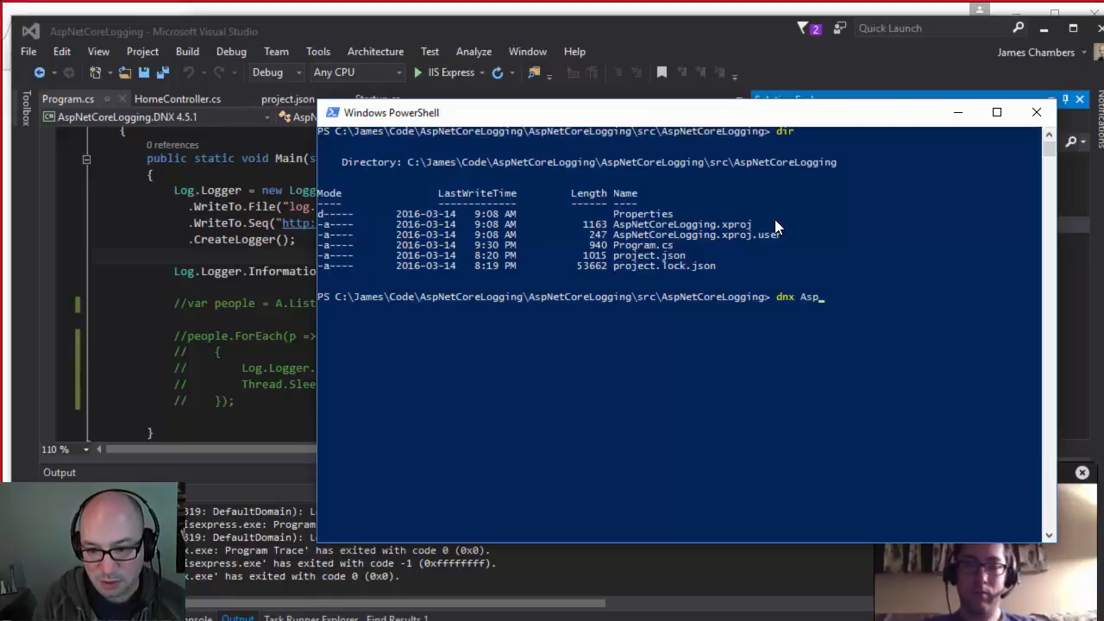
type("NetCore")
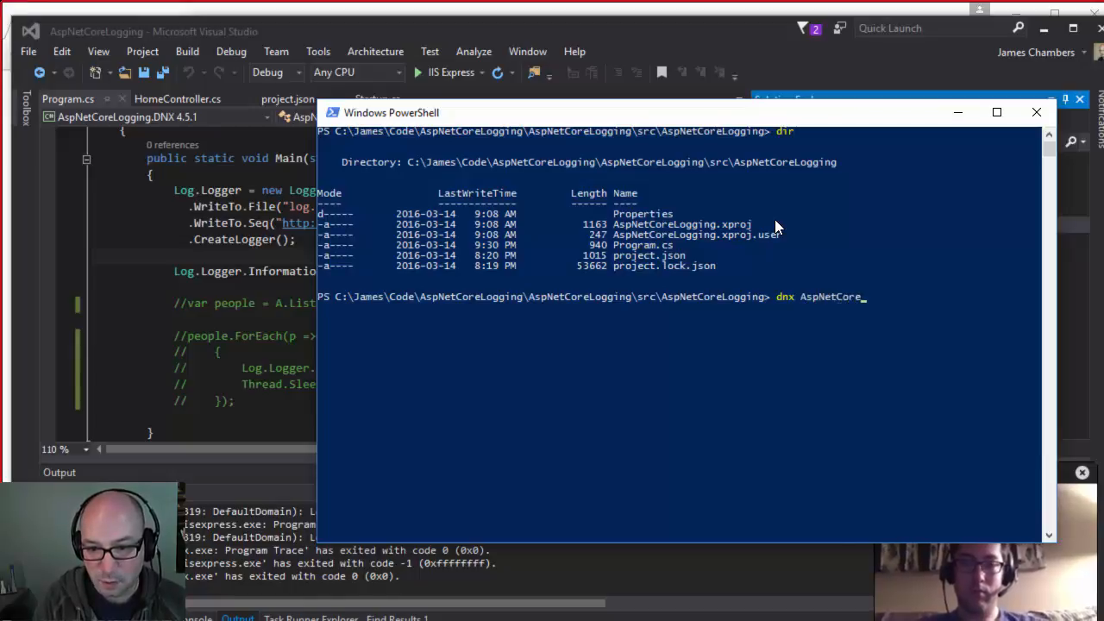
type("Logging")
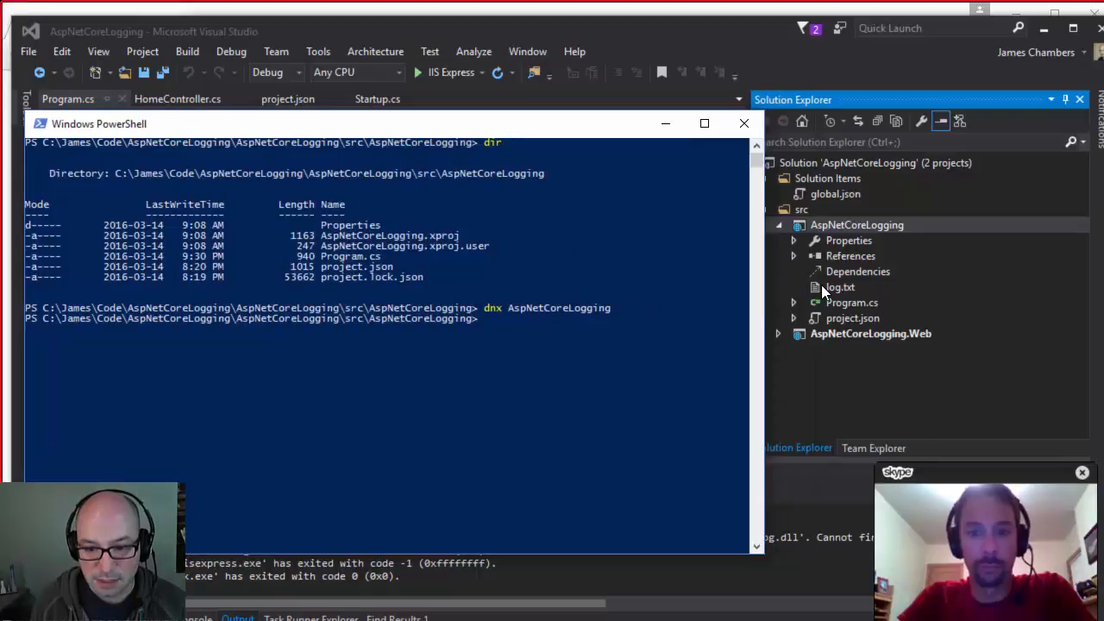
- View log.txt's 'Executed at 291825468' entry, then return to Program.cs
double_click(840, 287)
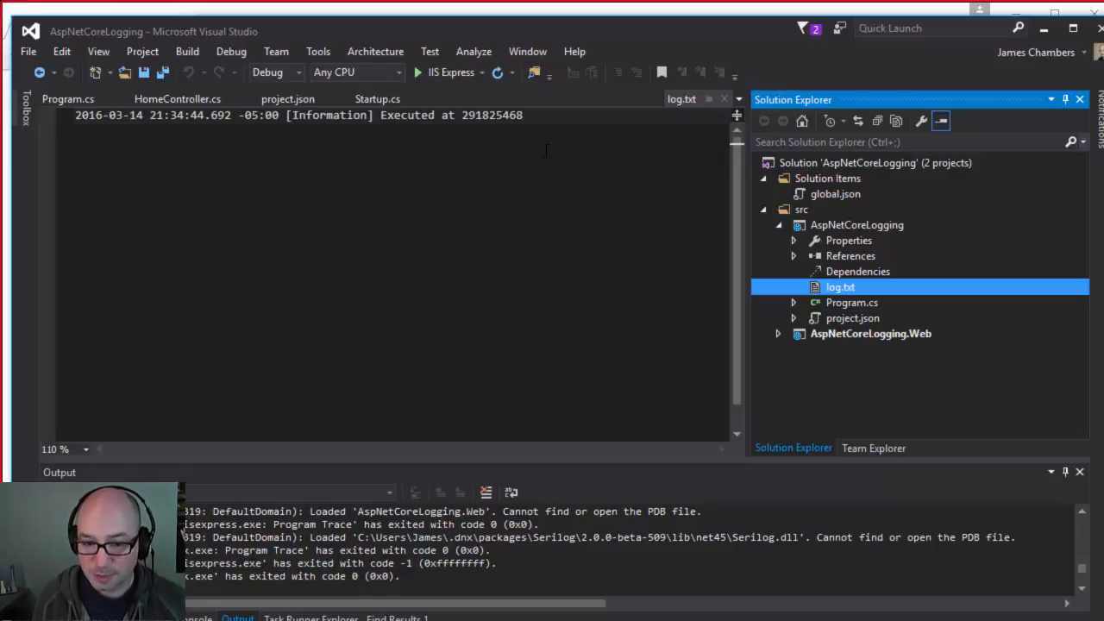
mouse_move(339, 164)
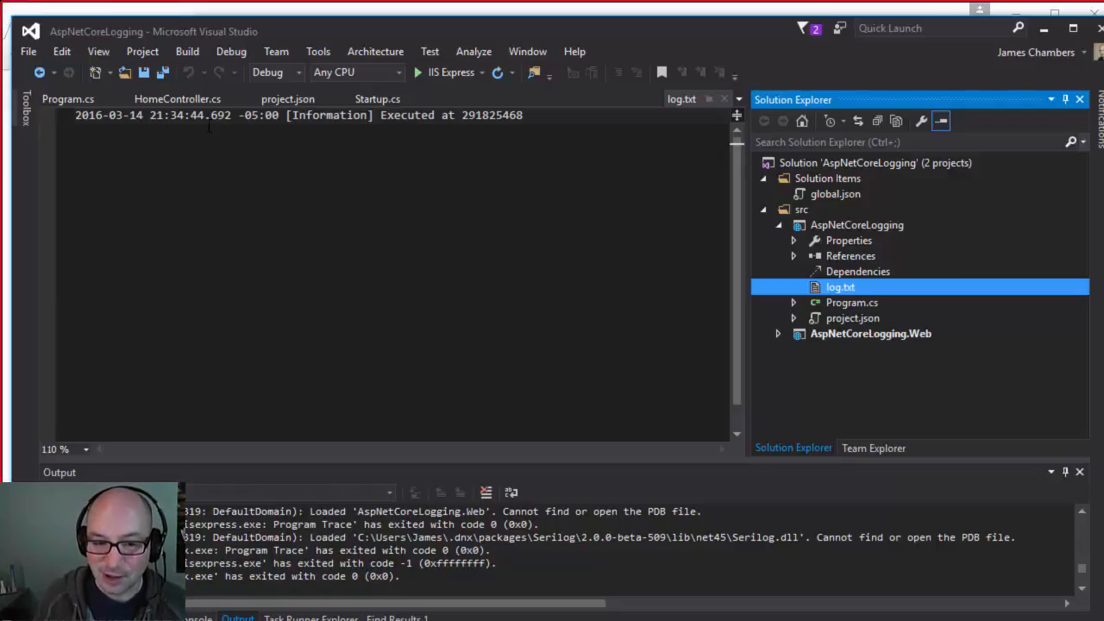
left_click(177, 99)
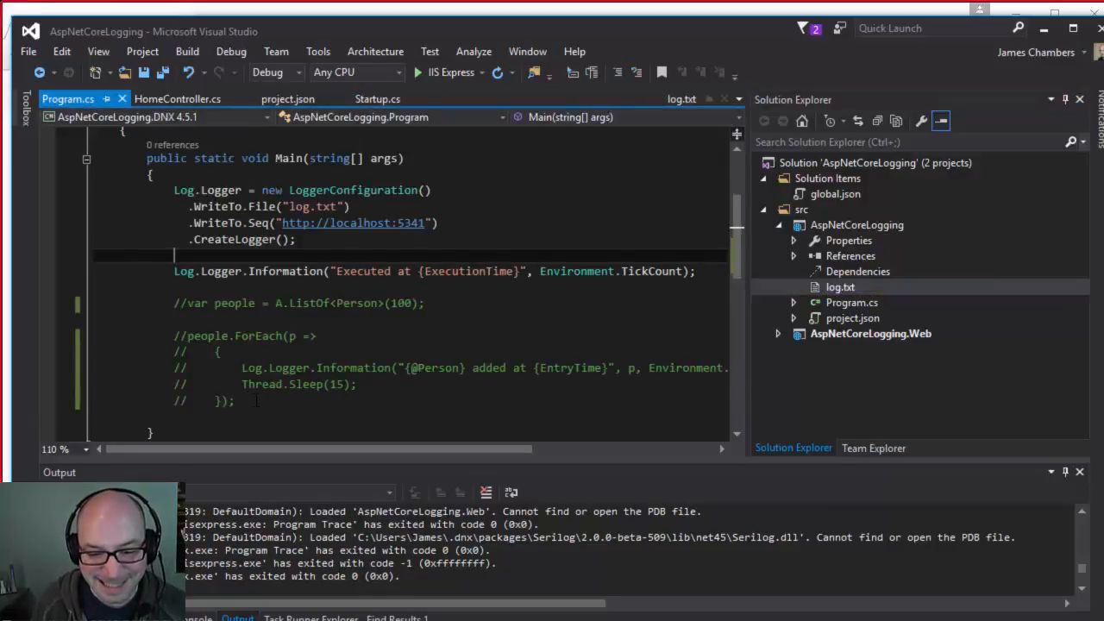
- Select the commented-out people code and highlight GenFu 1.0.4 in project.json
left_click_drag(173, 303, 234, 402)
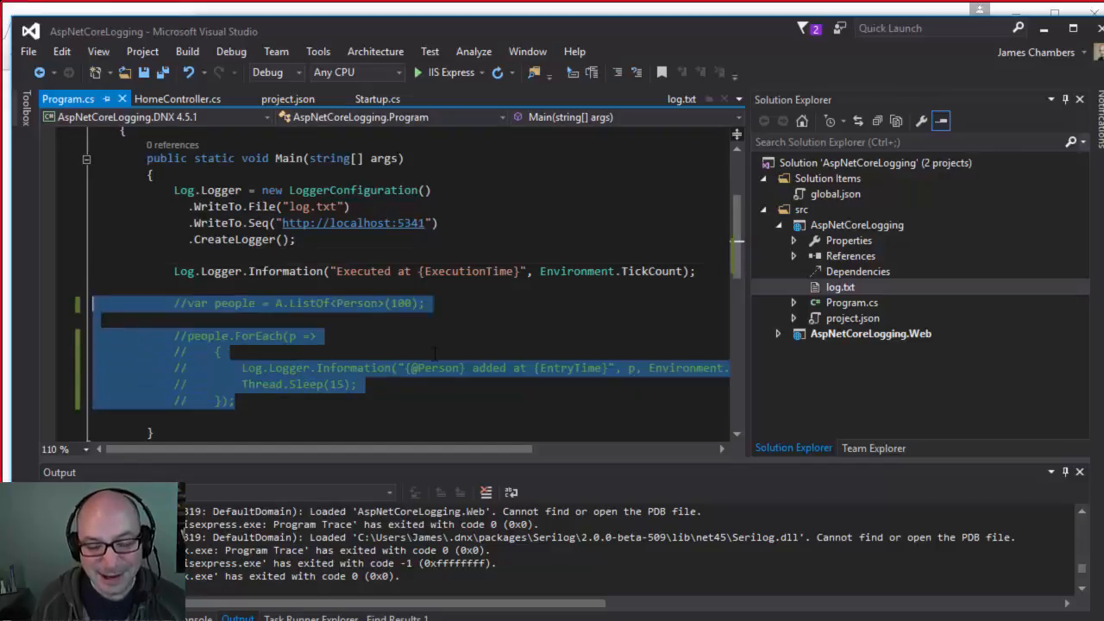
scroll("down", 3)
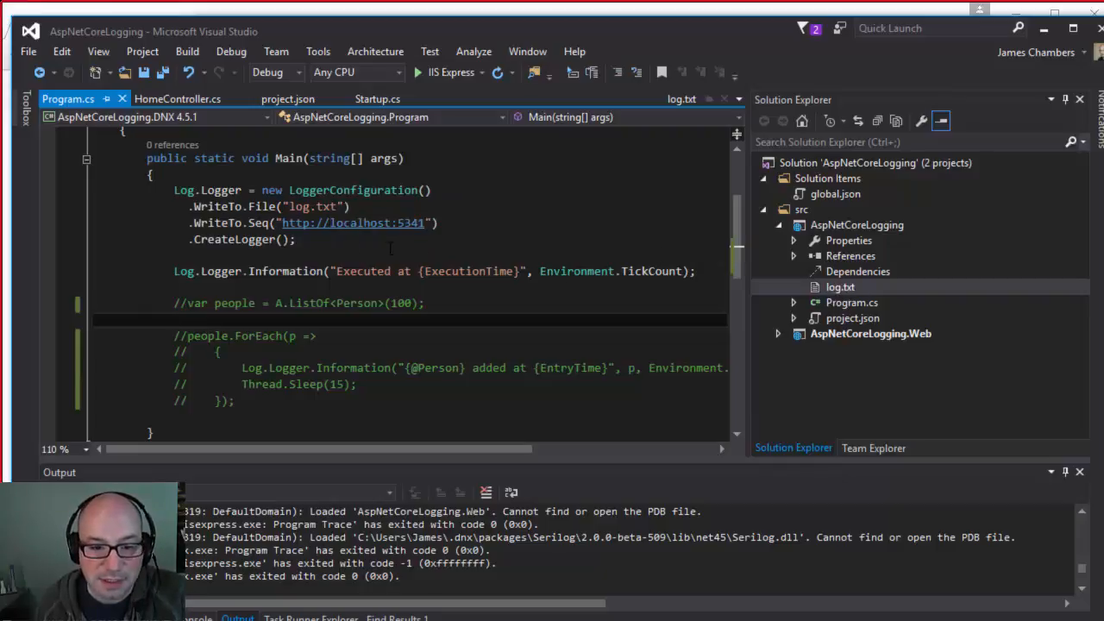
mouse_move(235, 239)
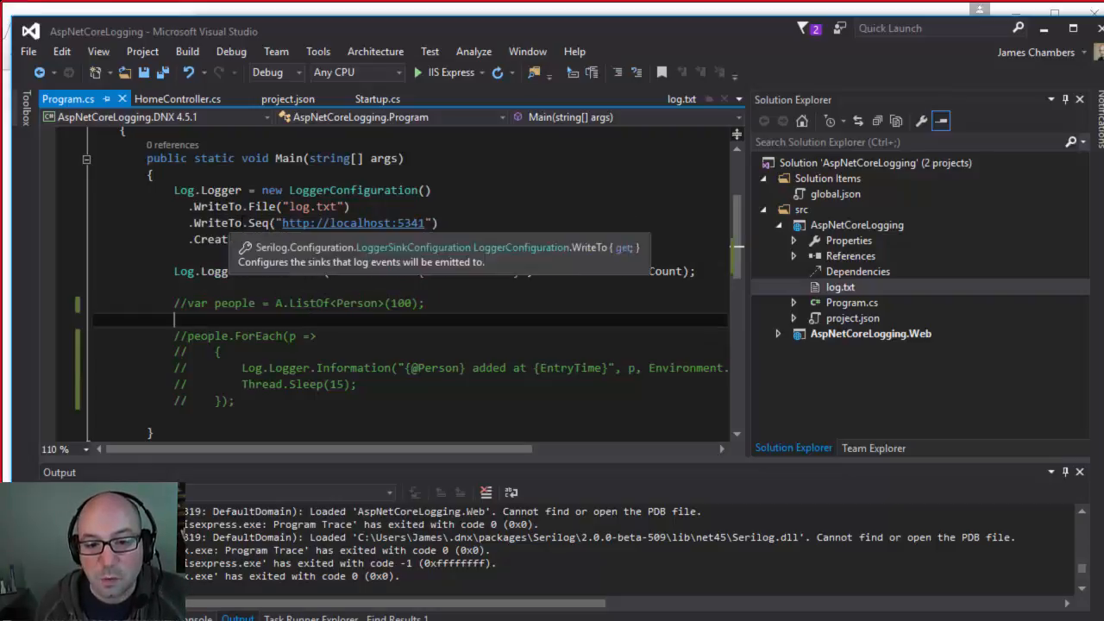
double_click(259, 223)
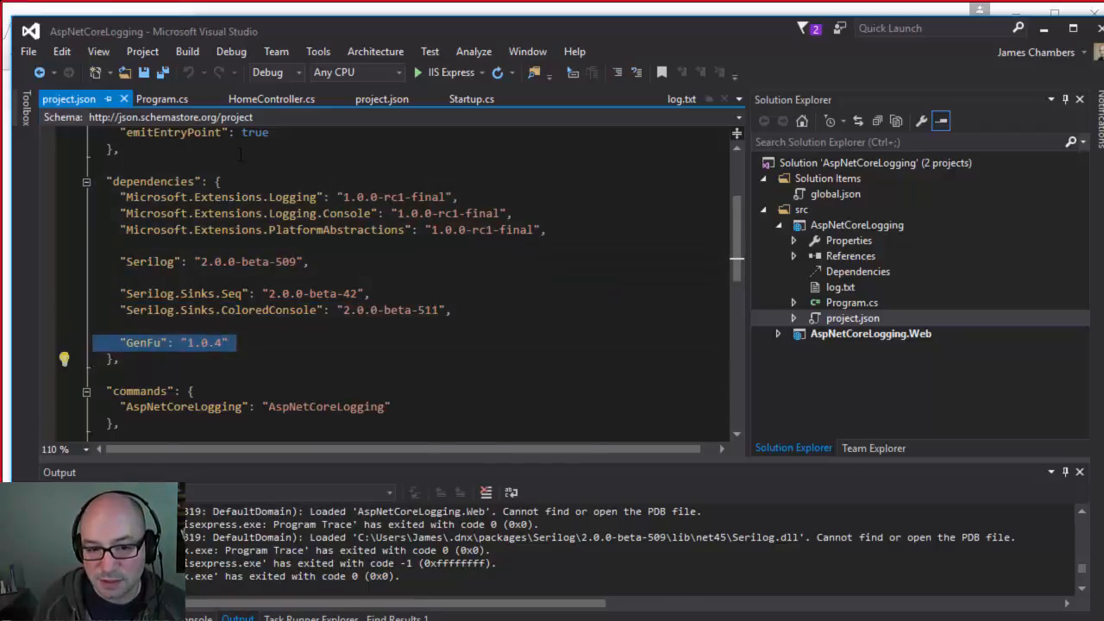
- Uncomment the people list and ForEach logging block, then rerun dnx AspNetCoreLogging
left_click(162, 98)
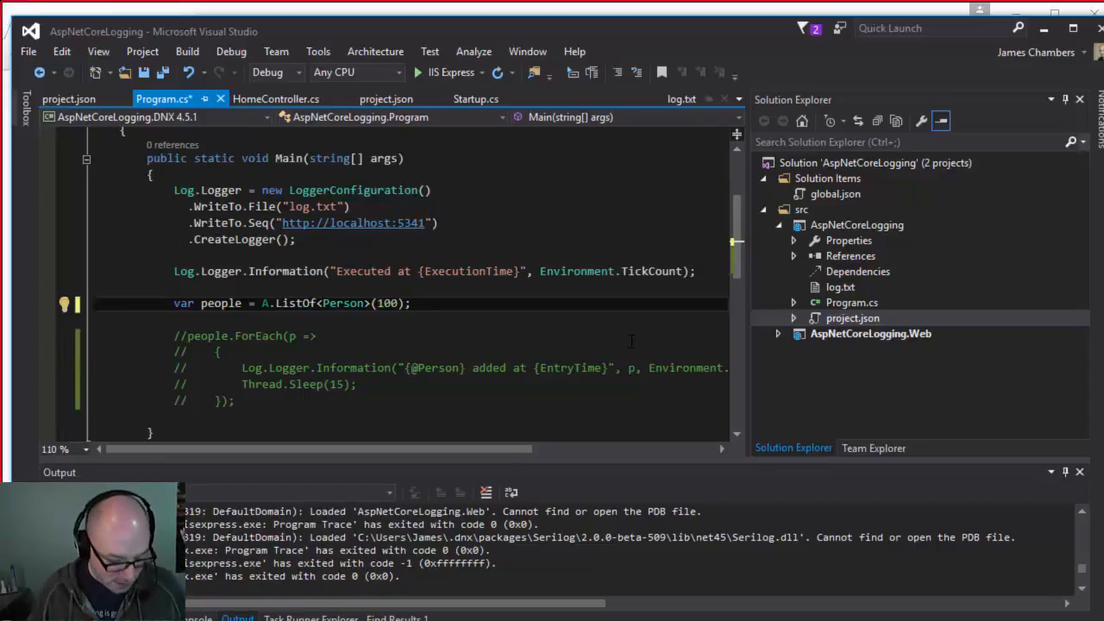
scroll("down", 3)
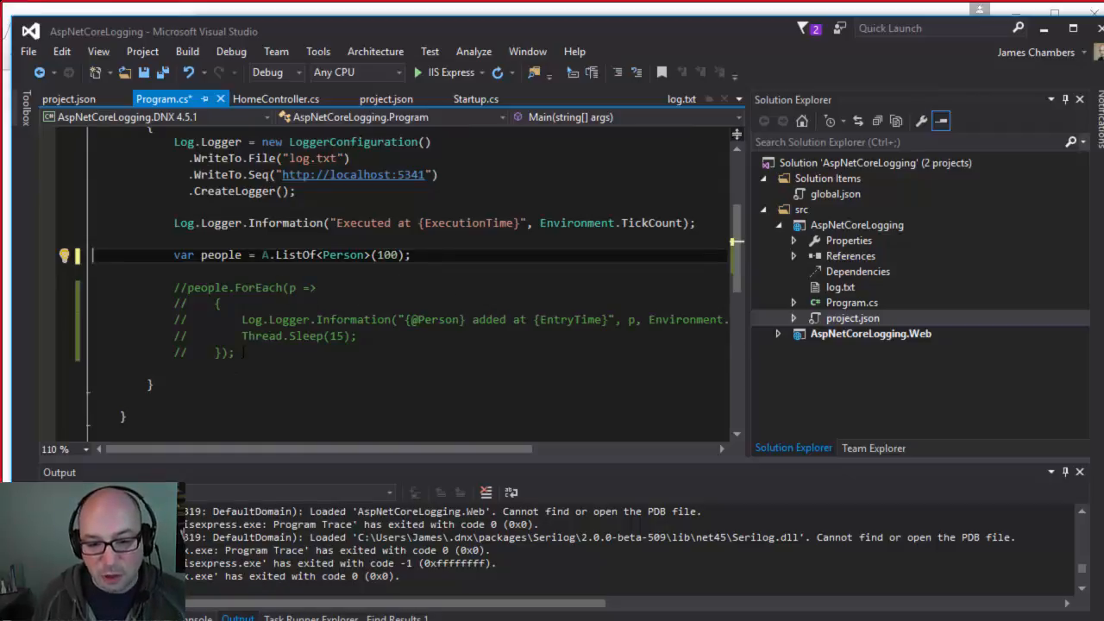
left_click_drag(175, 287, 235, 352)
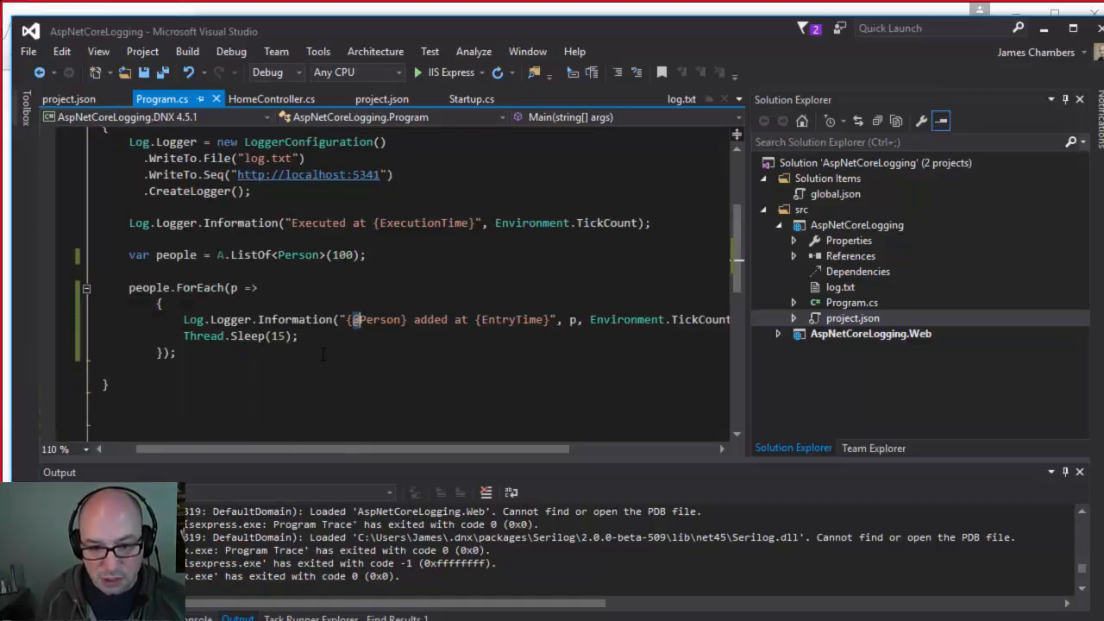
left_click(840, 287)
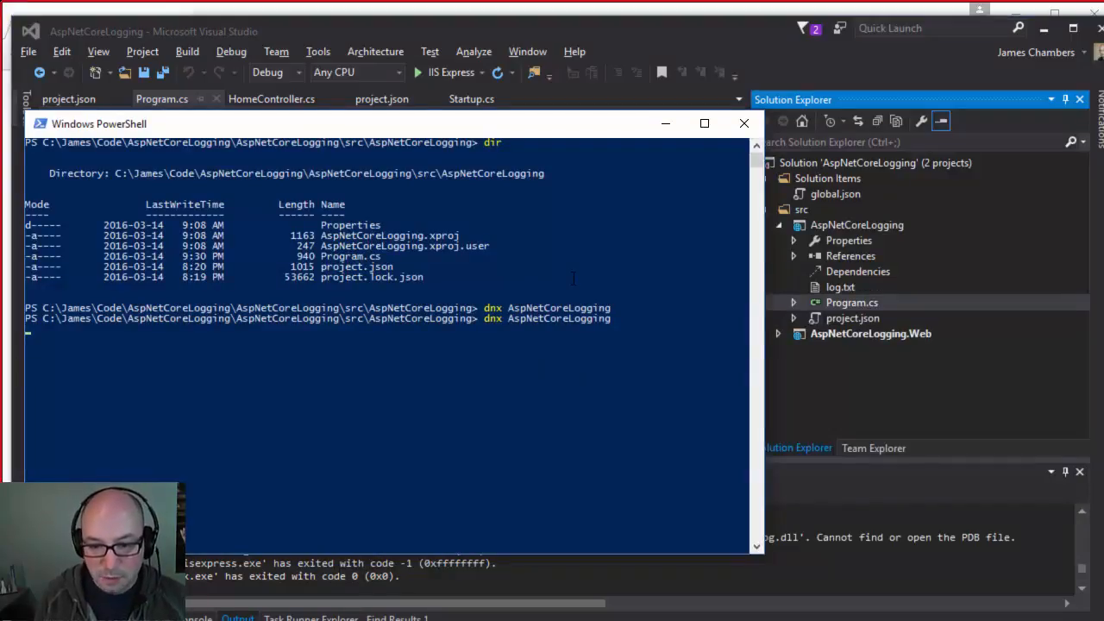
- Revisit project.json, then return to Program.cs's people-logging loop
double_click(841, 287)
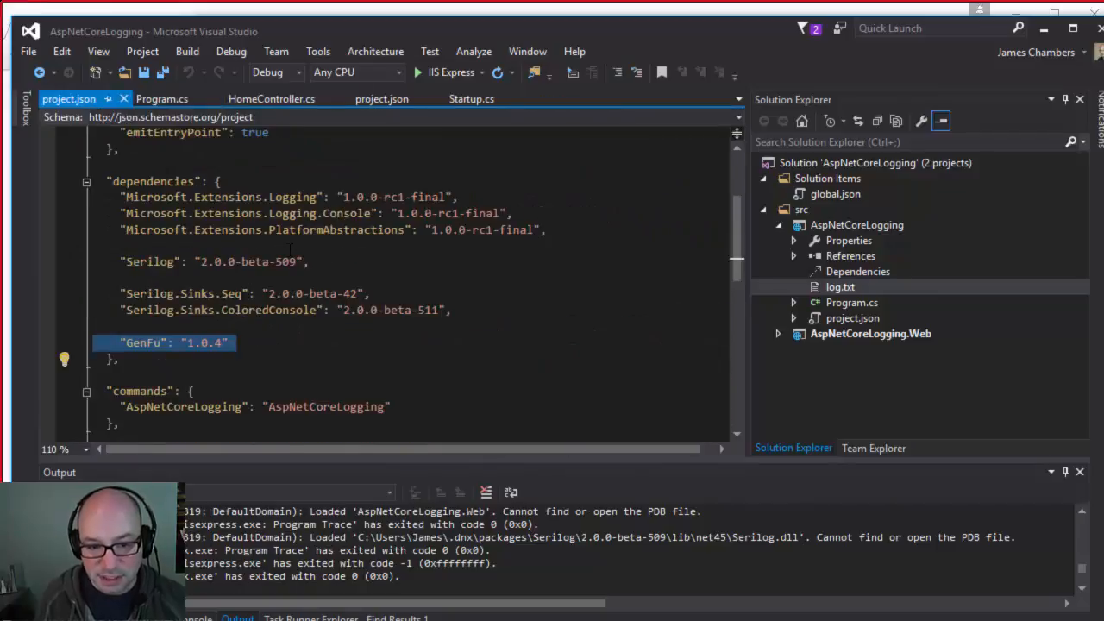
left_click(162, 98)
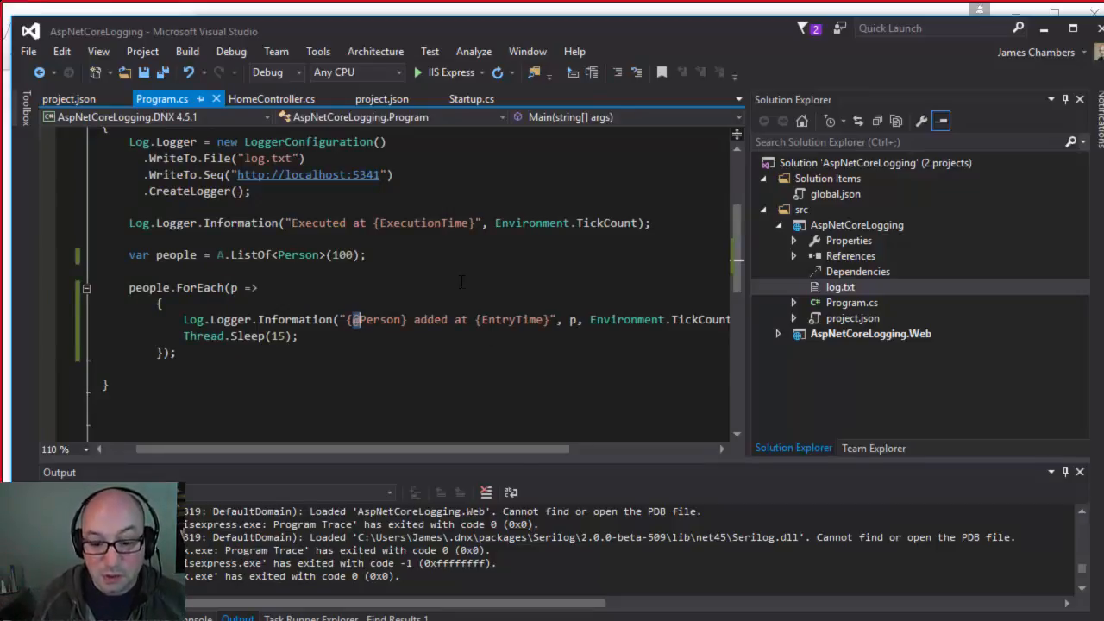
key("alt+tab")
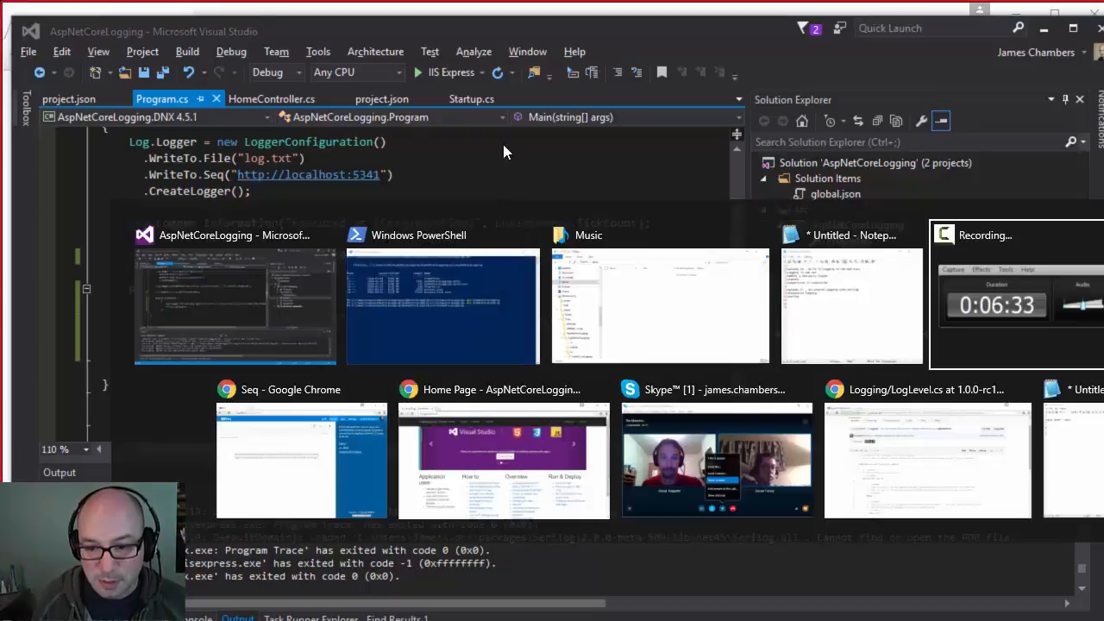
- Bring up Seq's localhost:5341 events page and refresh it to load new entries
left_click(301, 389)
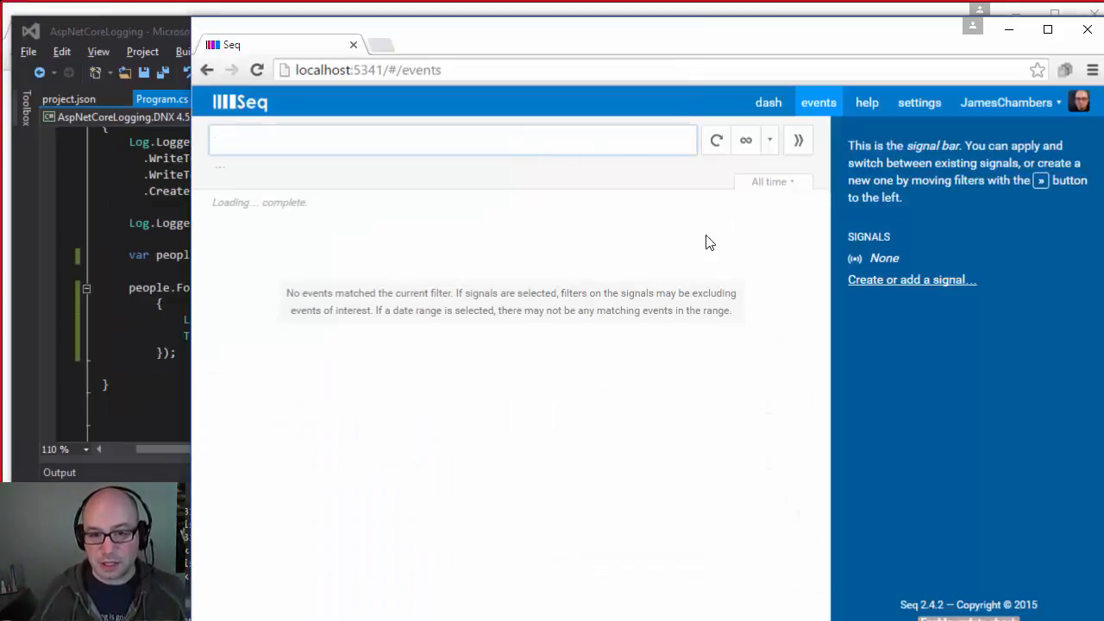
left_click(453, 140)
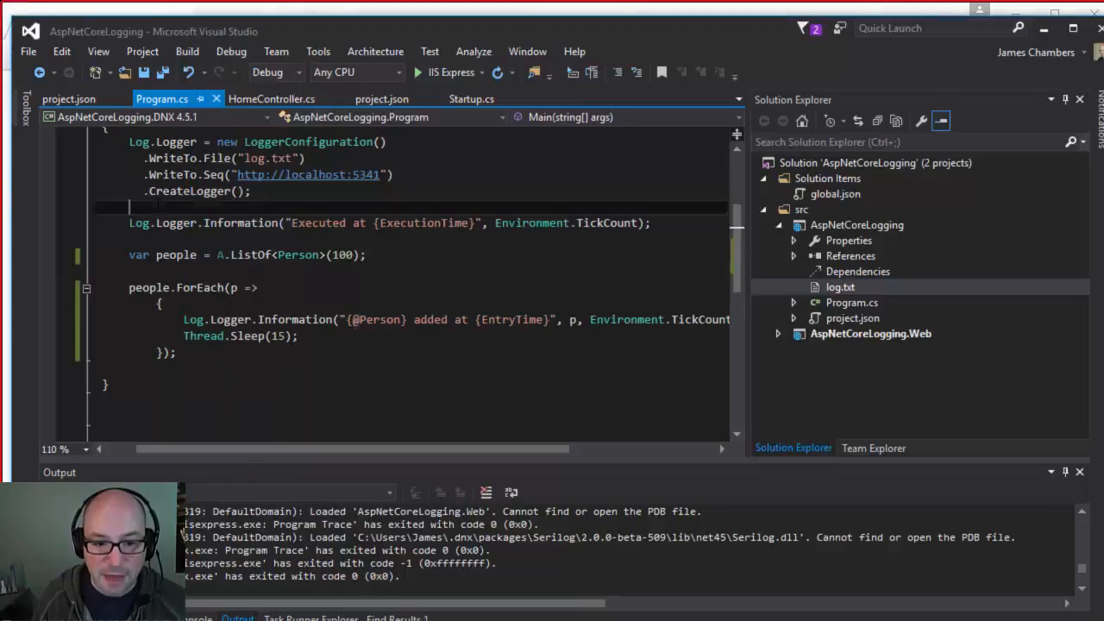
double_click(308, 174)
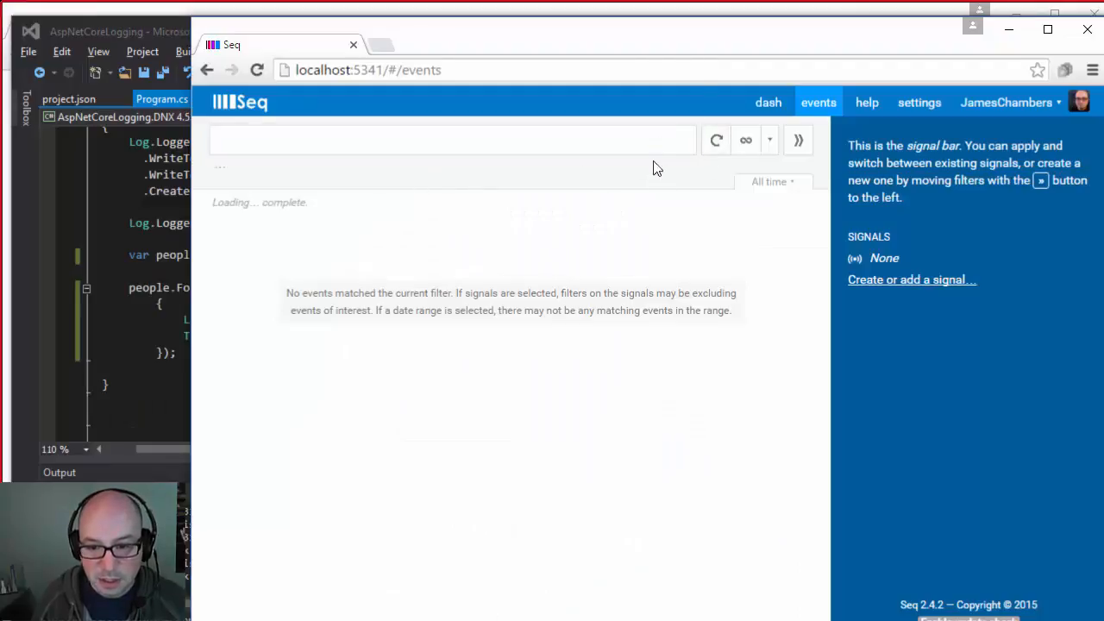
left_click(368, 70)
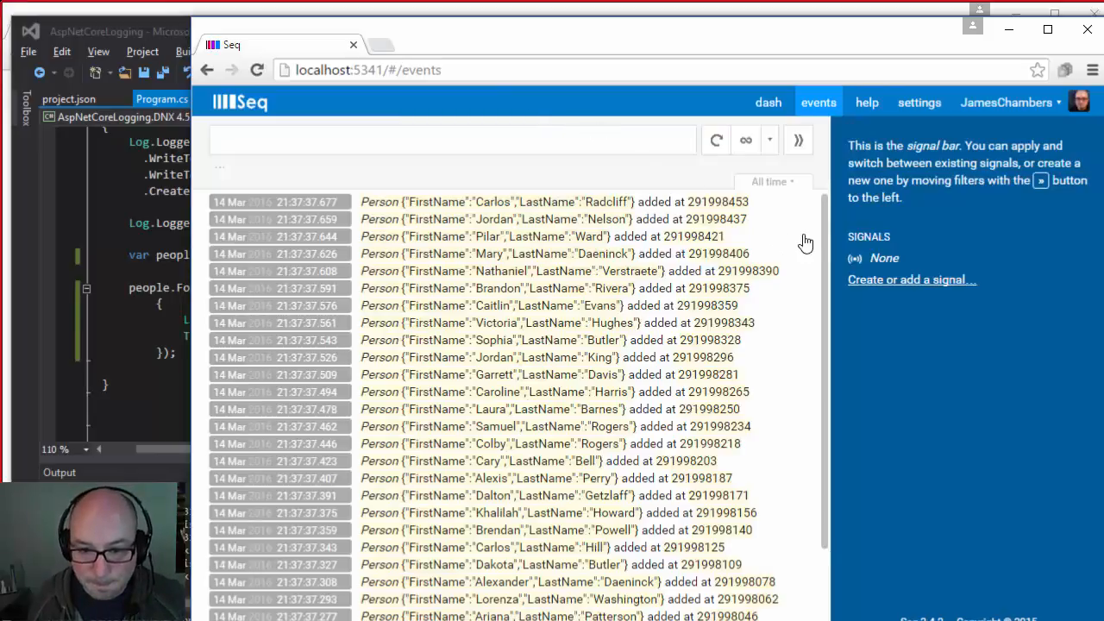
mouse_move(828, 240)
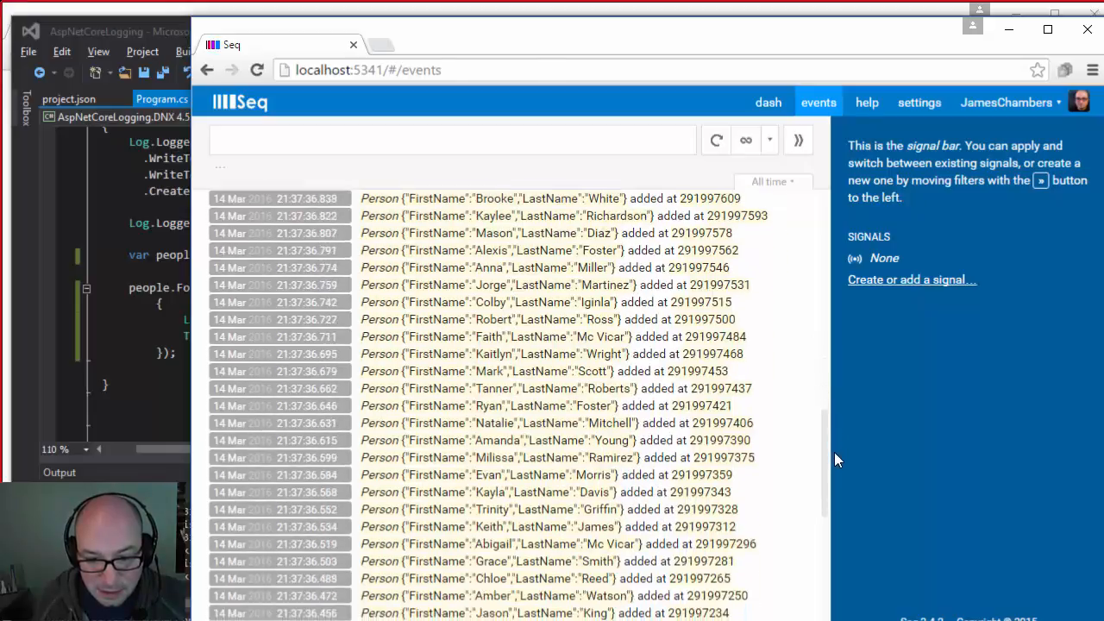
- Scroll through the GenFu Person events in the Seq list
scroll("down", 3)
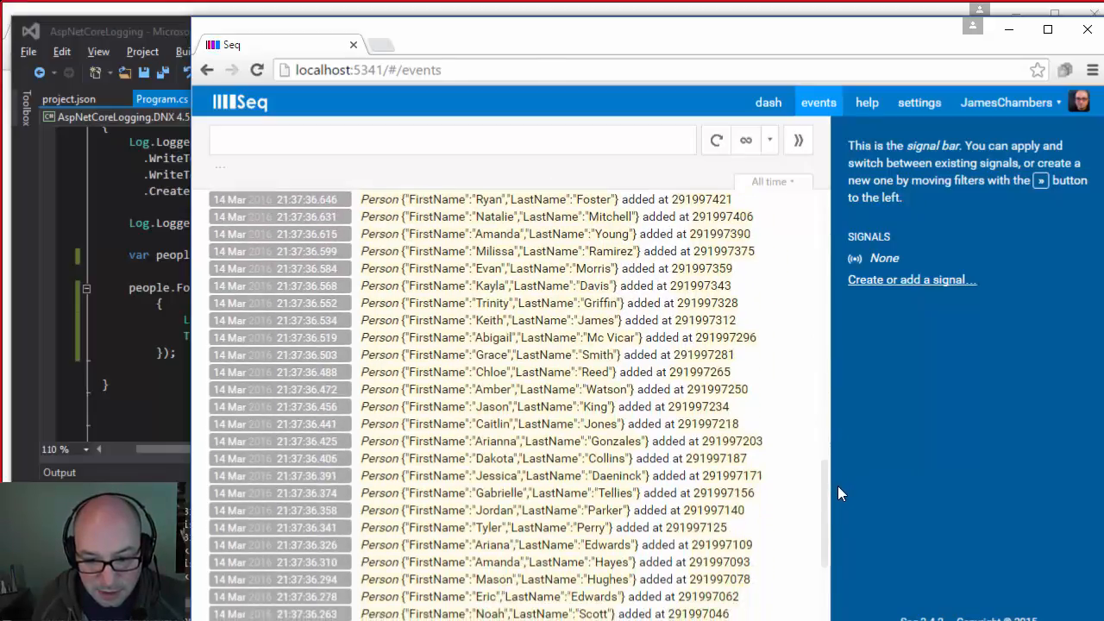
scroll("down", 3)
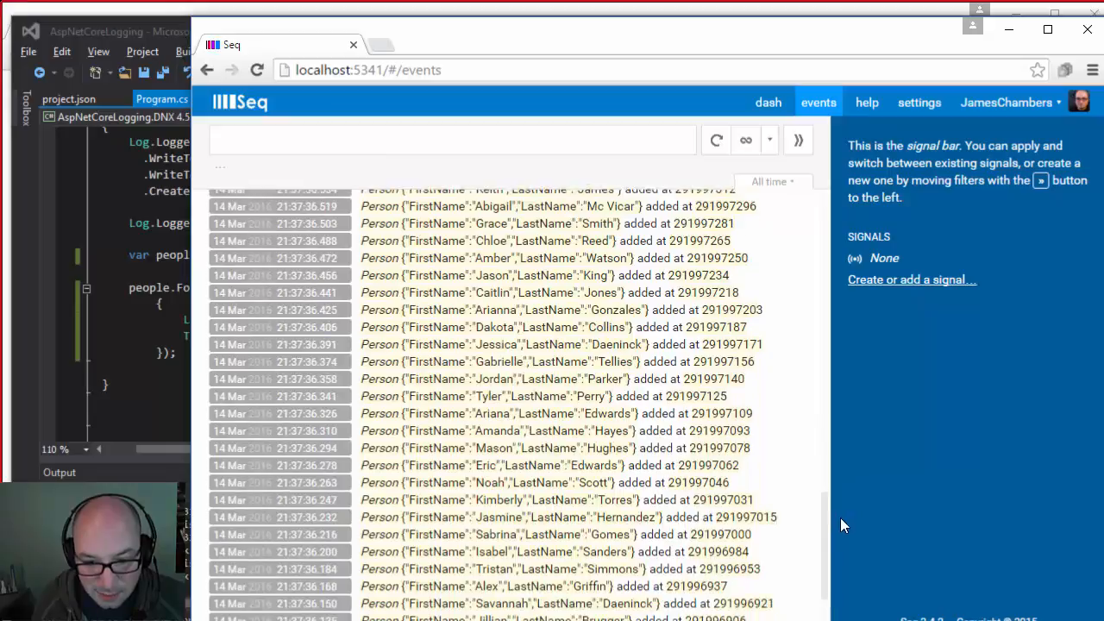
scroll("down", 3)
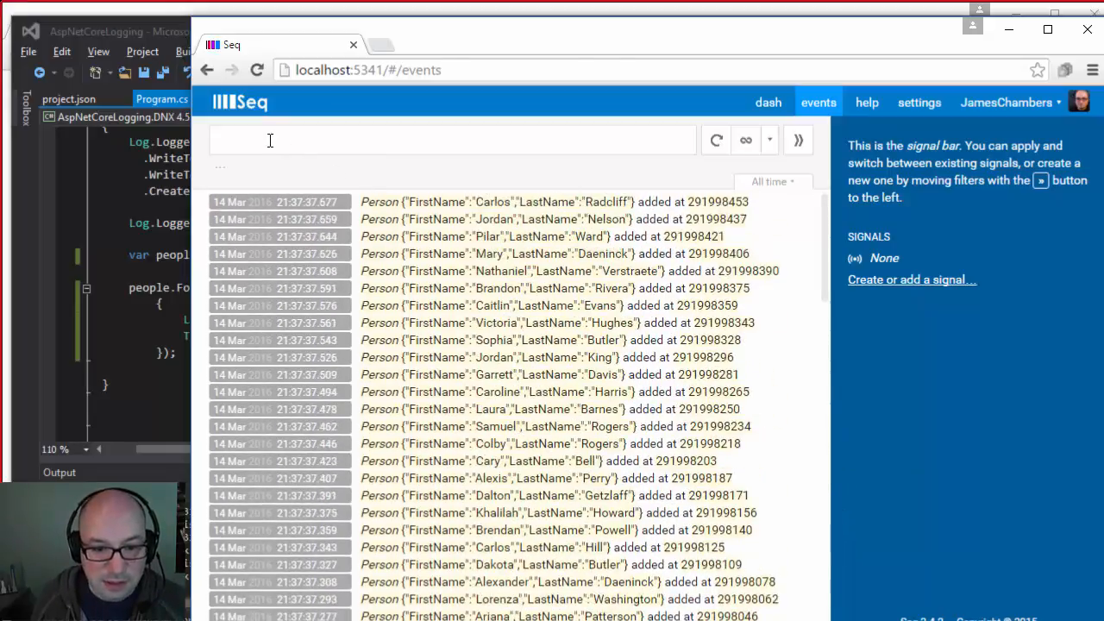
mouse_move(362, 259)
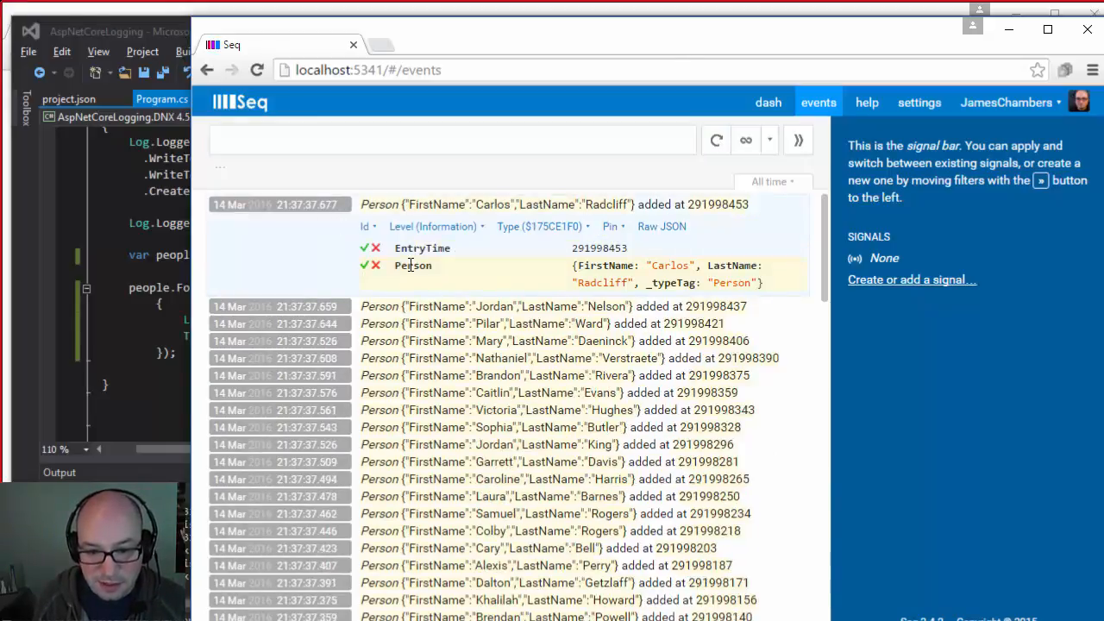
- Enter the filter expression Person.FirstName == "Brandon" in Seq's filter box
left_click(451, 140)
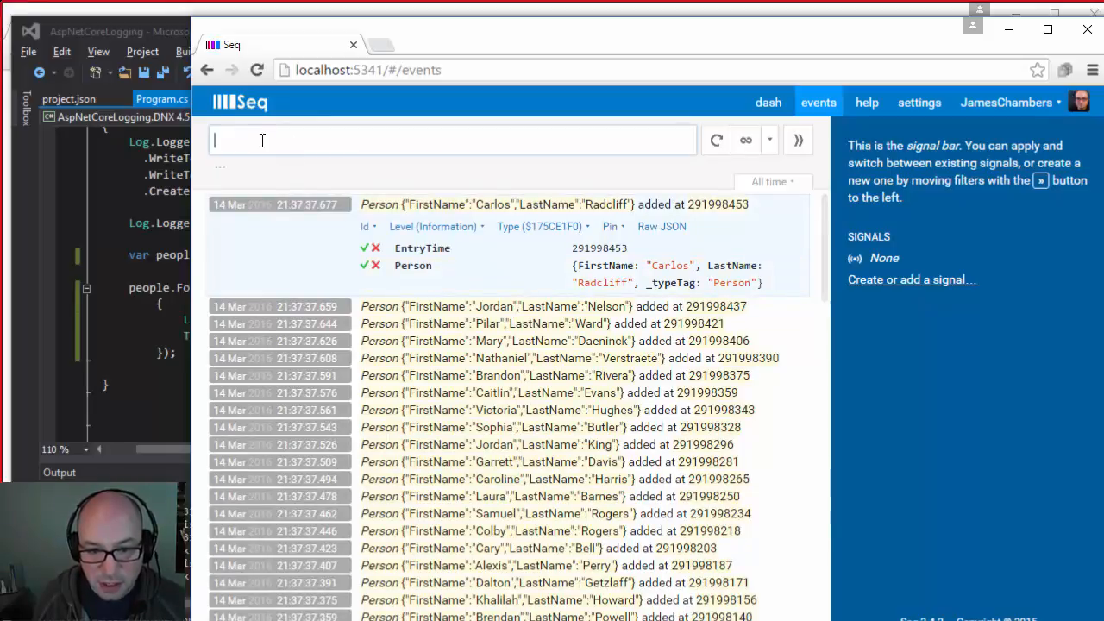
type("Person.")
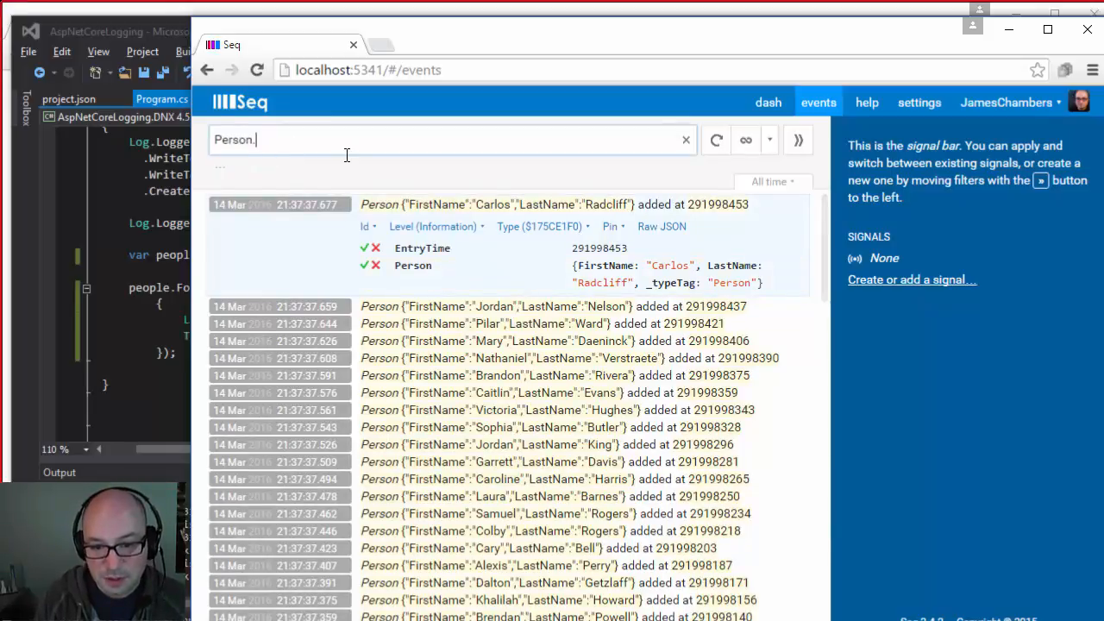
type("FirstName ==")
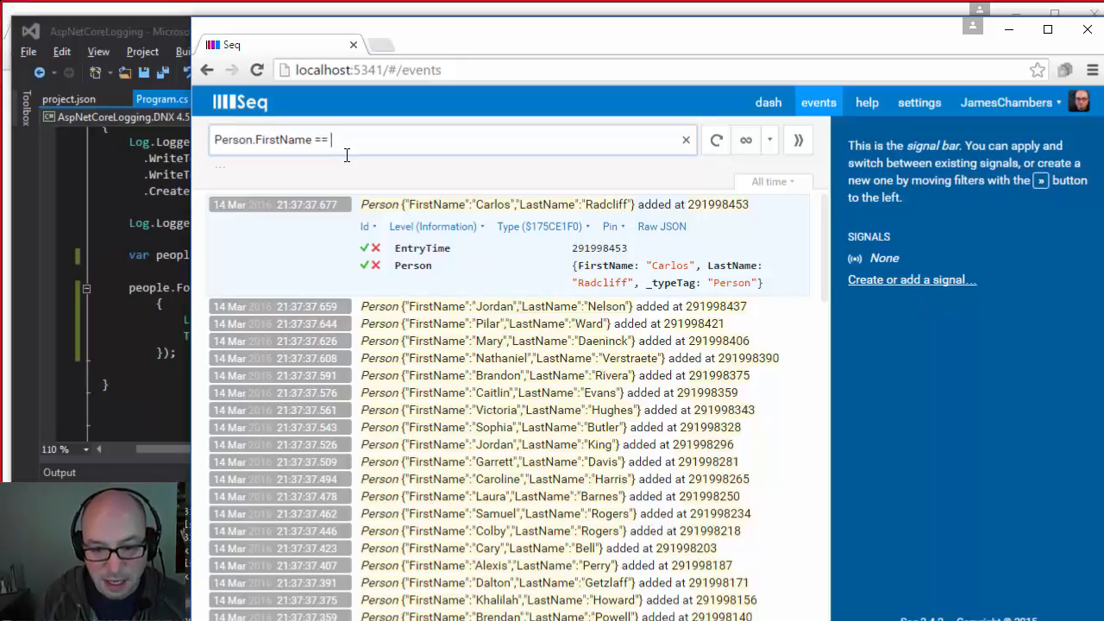
type("\"Brandon\"")
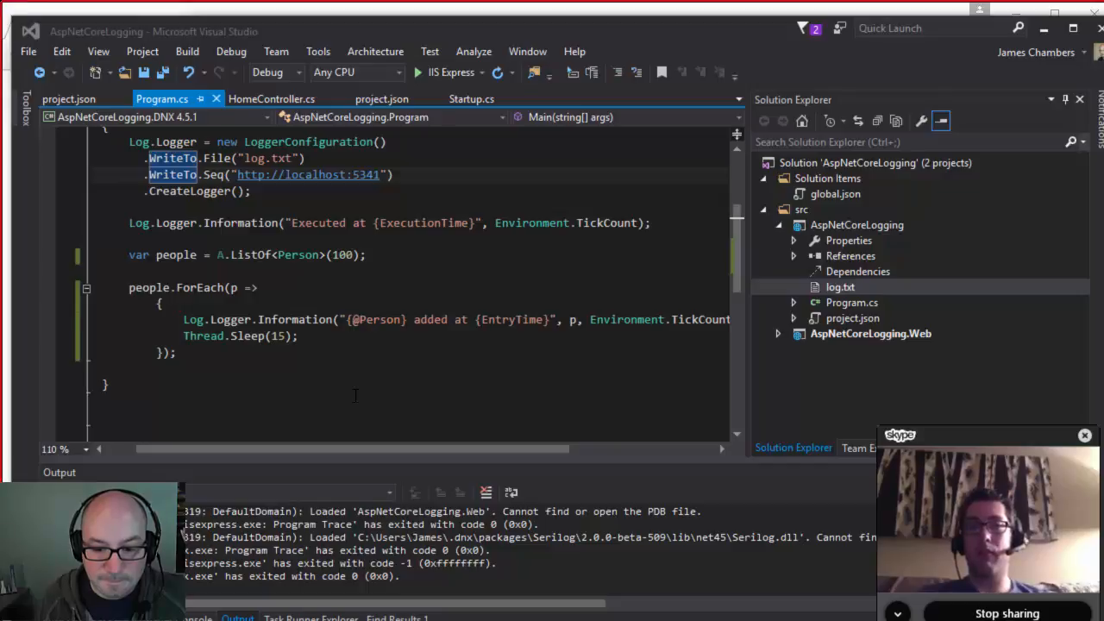
mouse_move(382, 355)
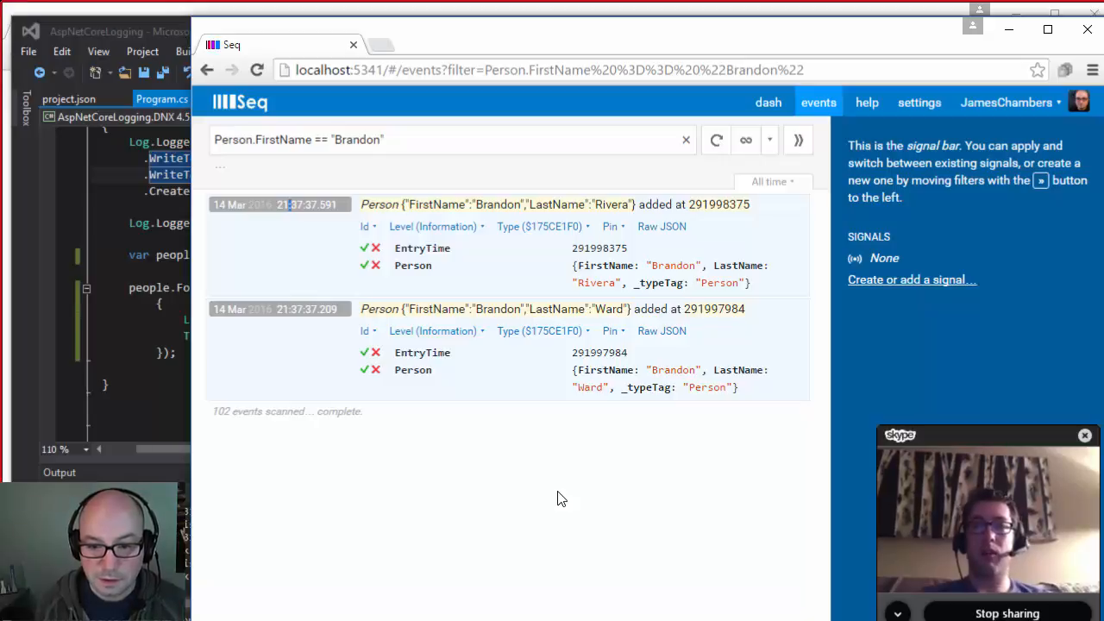
- Clear Seq's Brandon filter to list all Person events, then return to Program.cs
left_click(686, 140)
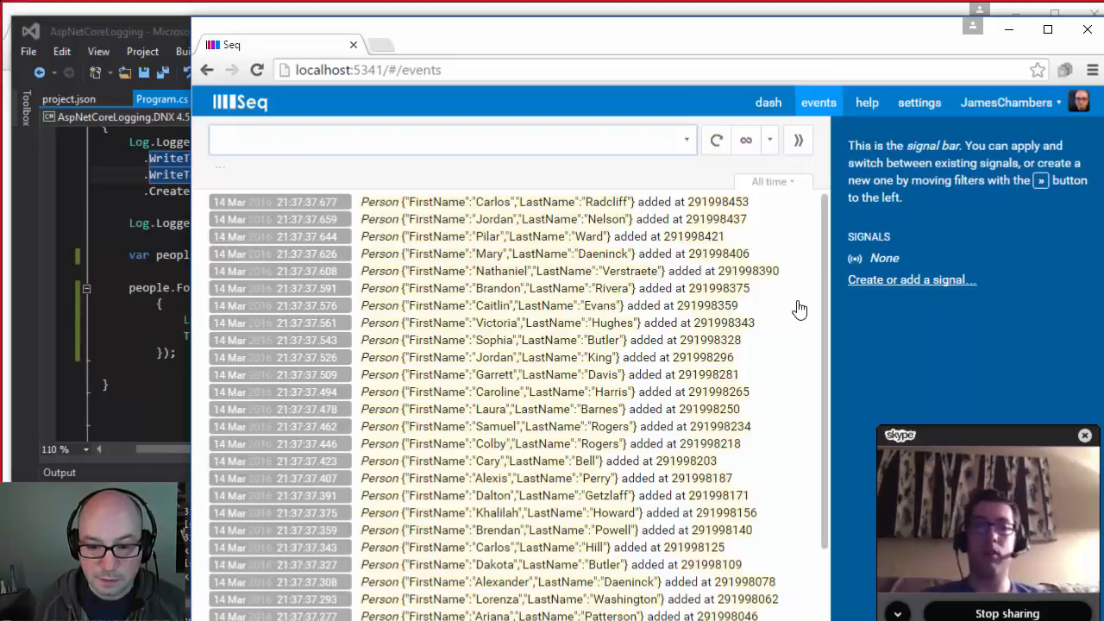
left_click(448, 140)
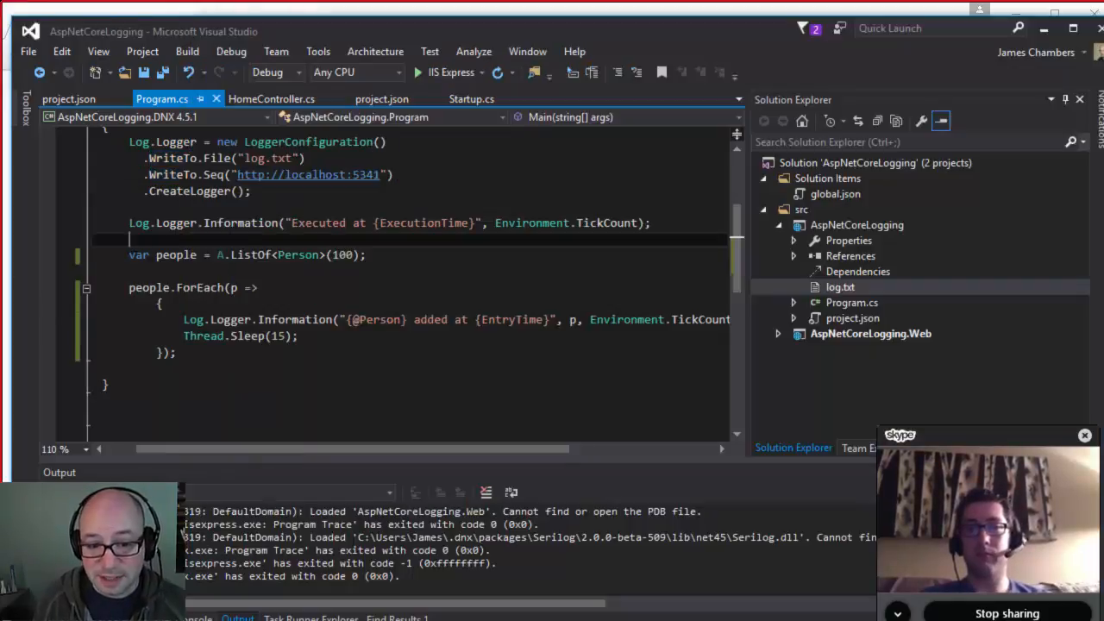
left_click(270, 99)
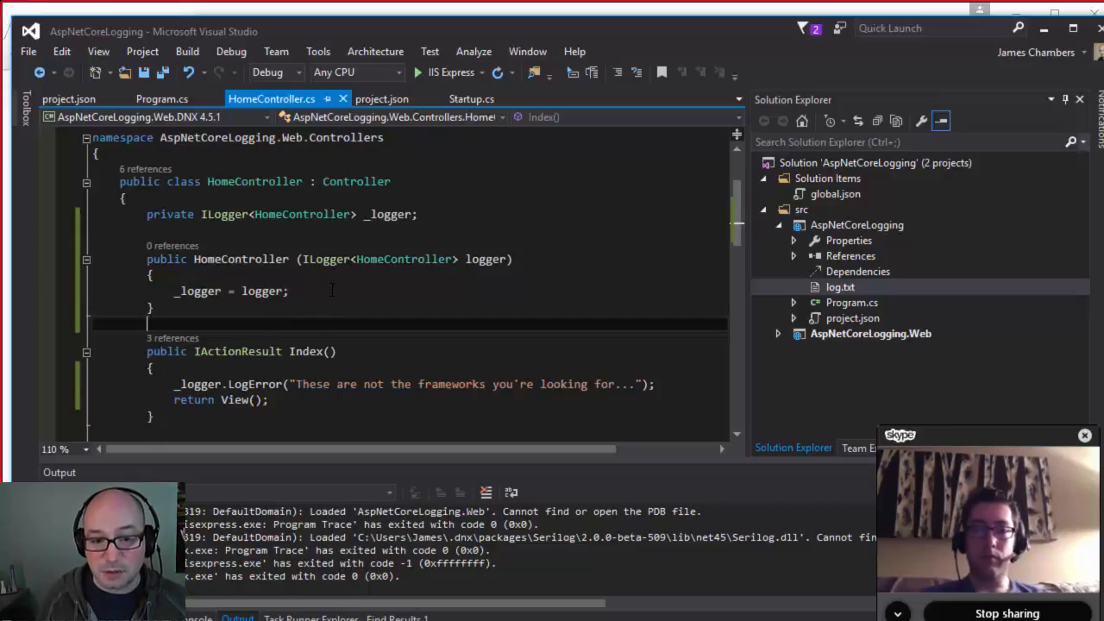
left_click(161, 99)
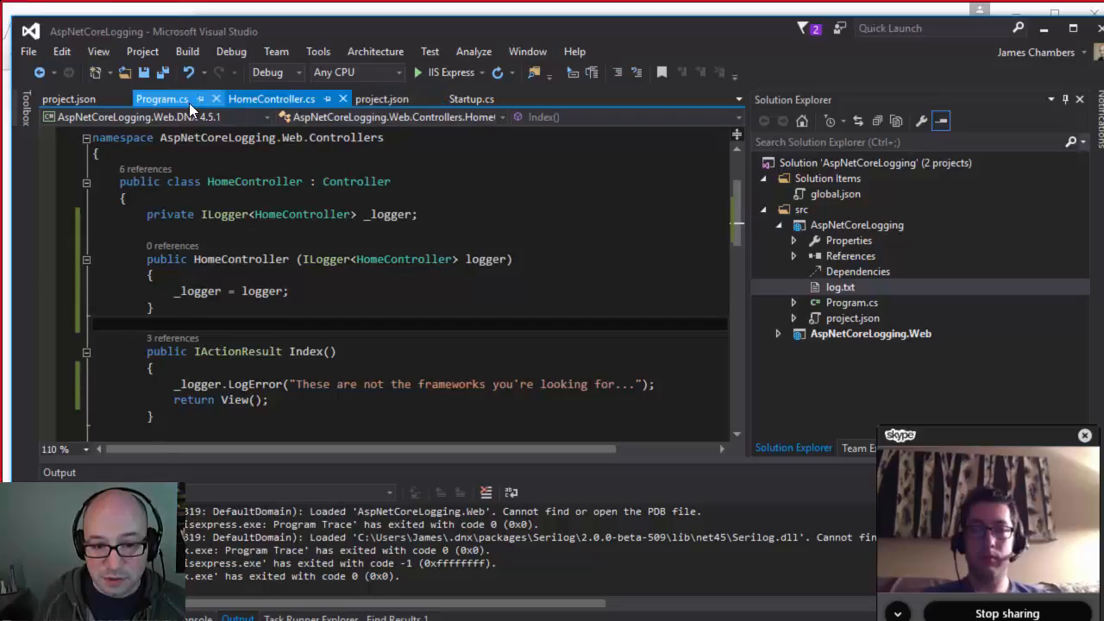
left_click(162, 98)
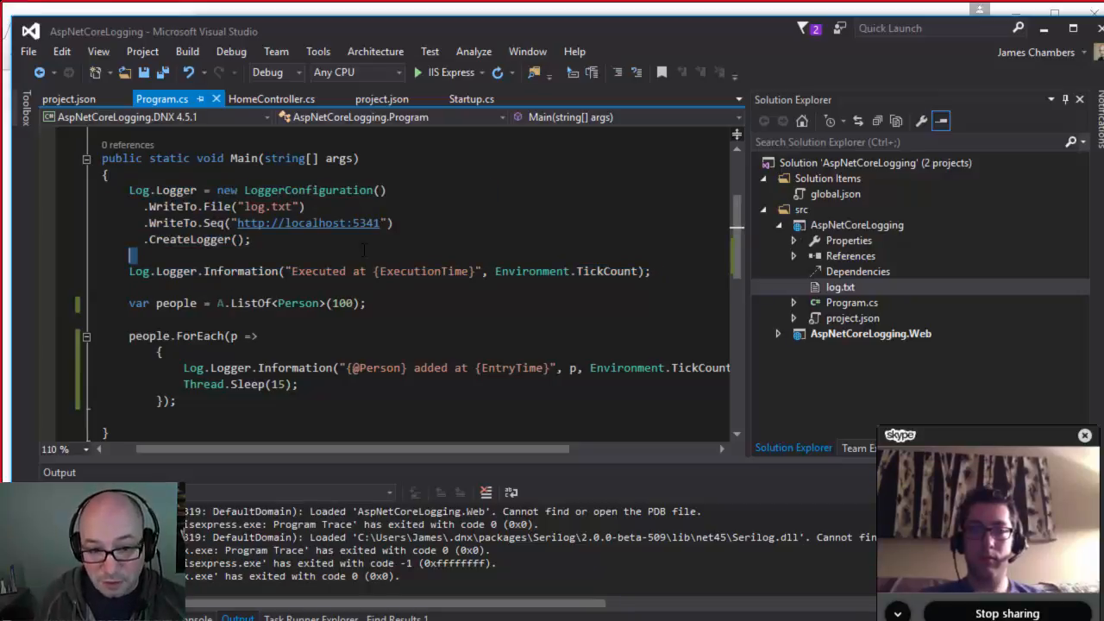
- Review HomeController.cs and Startup.cs, then bring up the AspNetCoreLogging.Web project's context menu
left_click(272, 98)
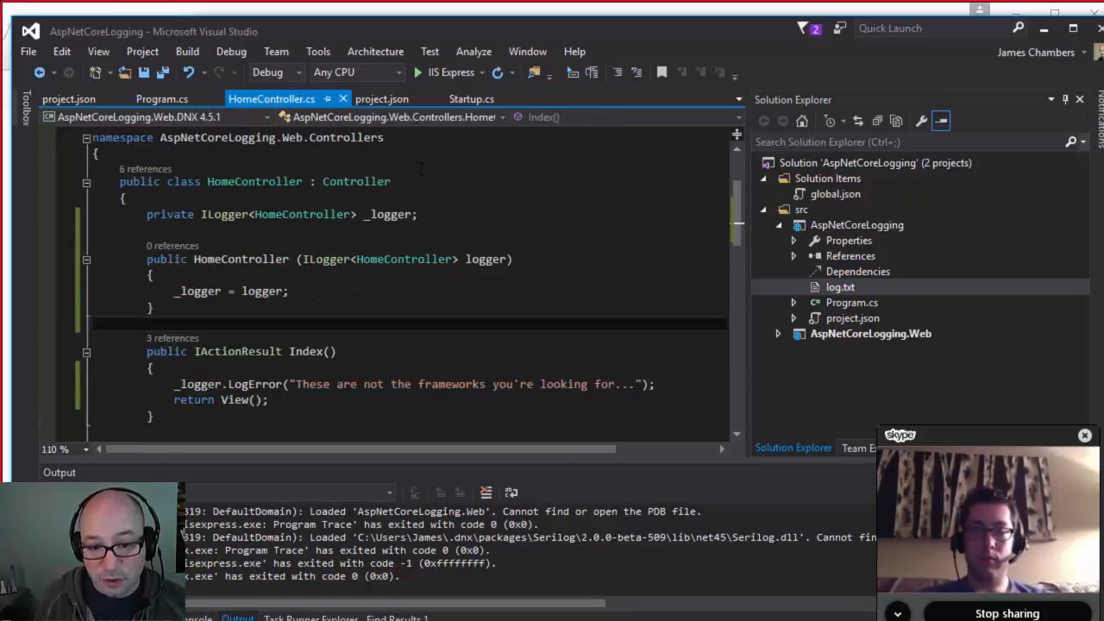
left_click(471, 98)
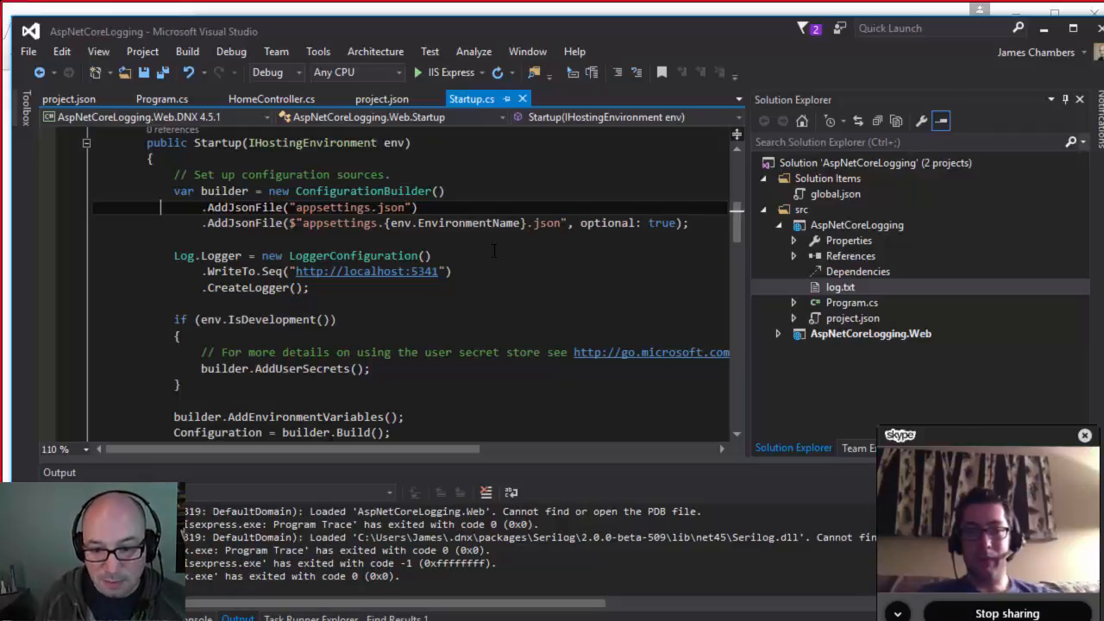
left_click(870, 334)
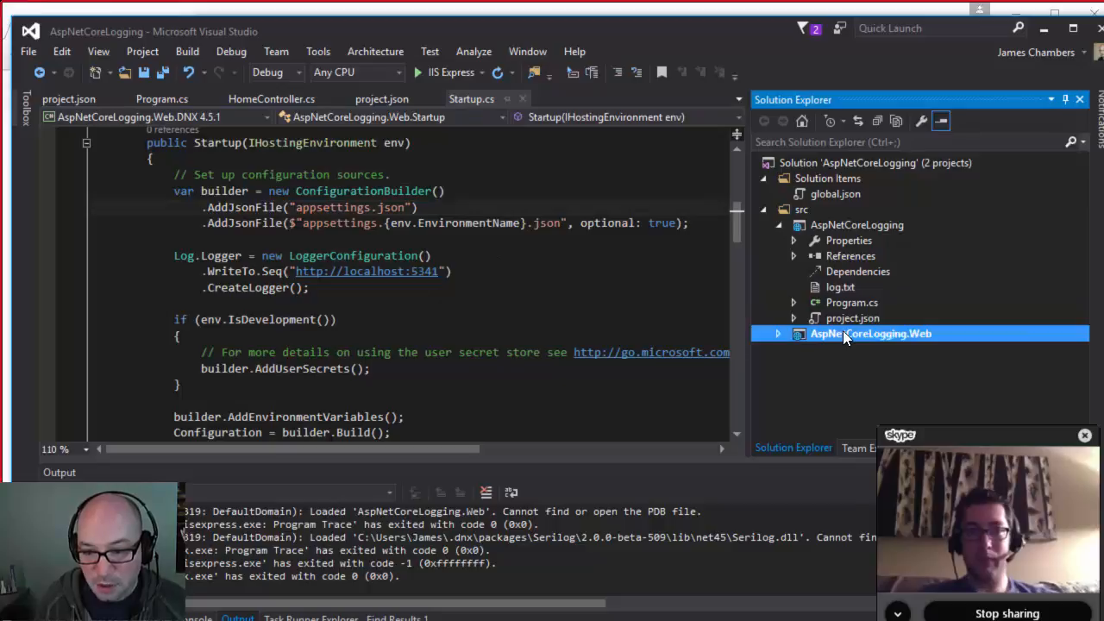
right_click(869, 334)
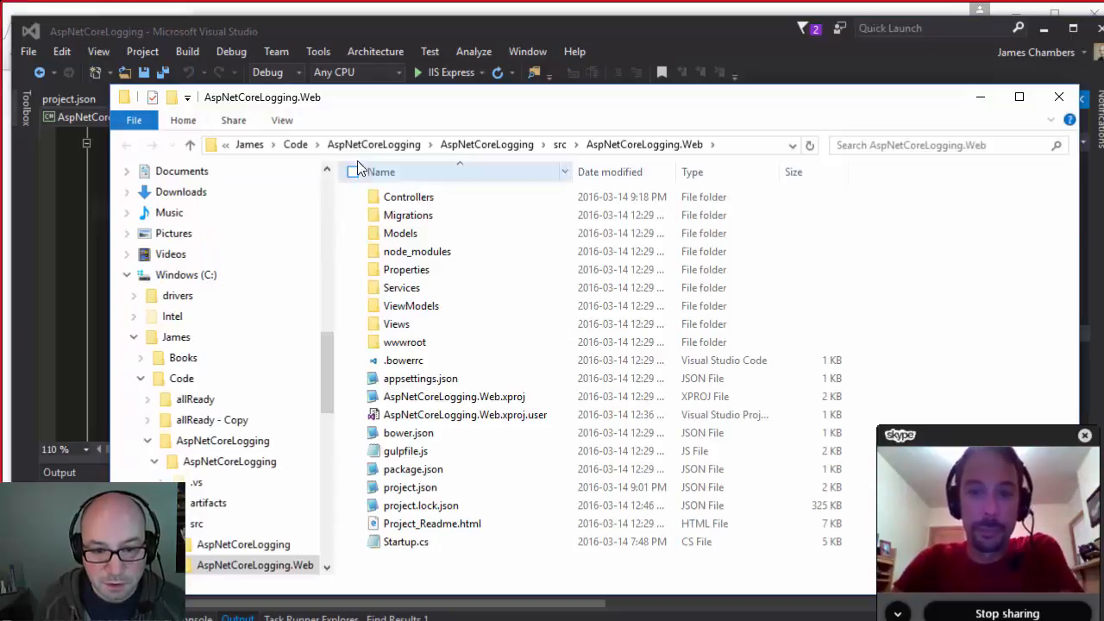
- Close File Explorer, leaving PowerShell open in the AspNetCoreLogging.Web project folder
left_click(169, 212)
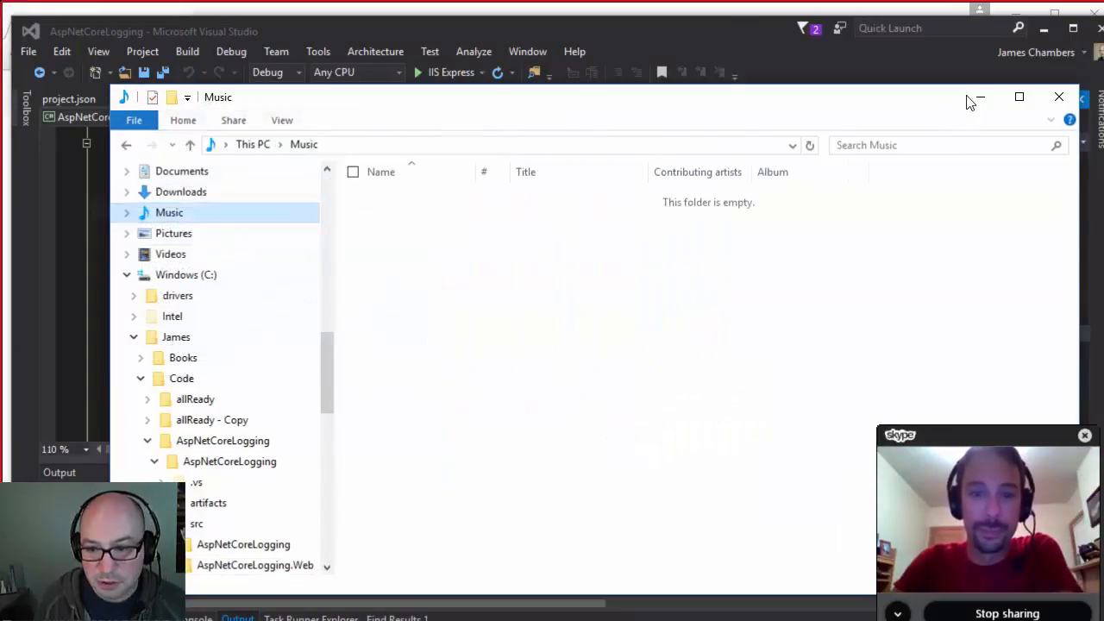
left_click(1058, 97)
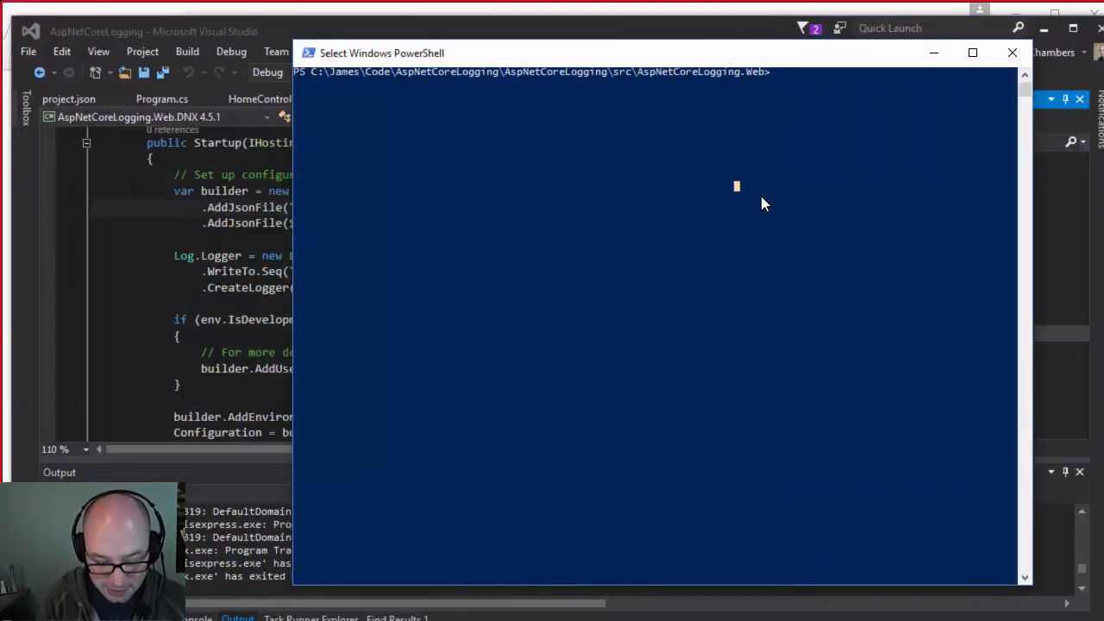
- Run 'dnx web' so the app listens on localhost:5000, then switch windows
type("dnx w")
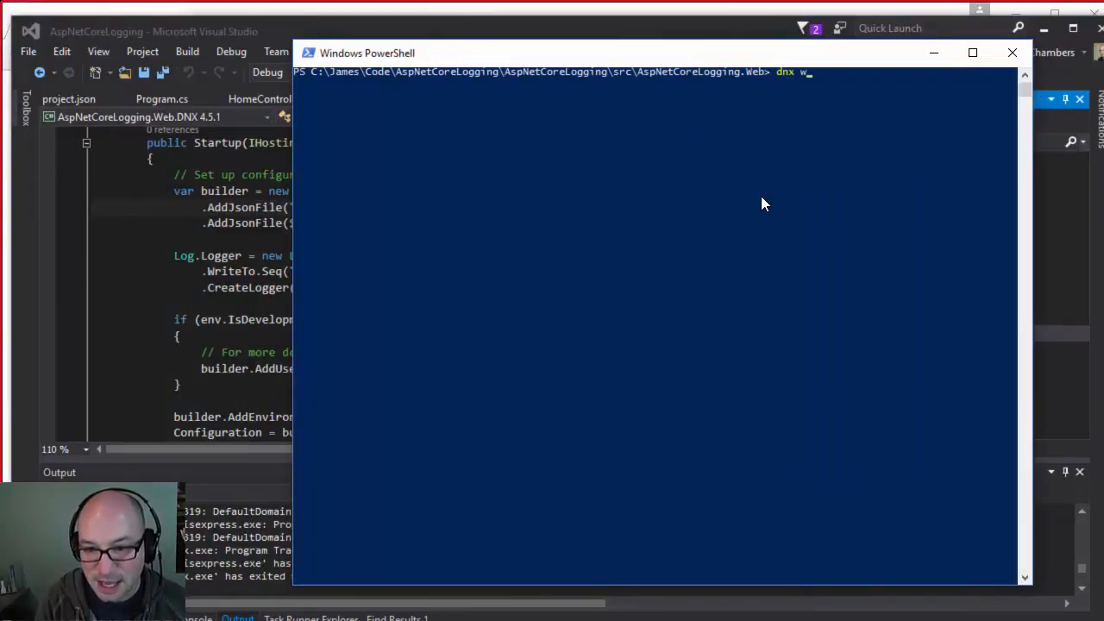
type("eb")
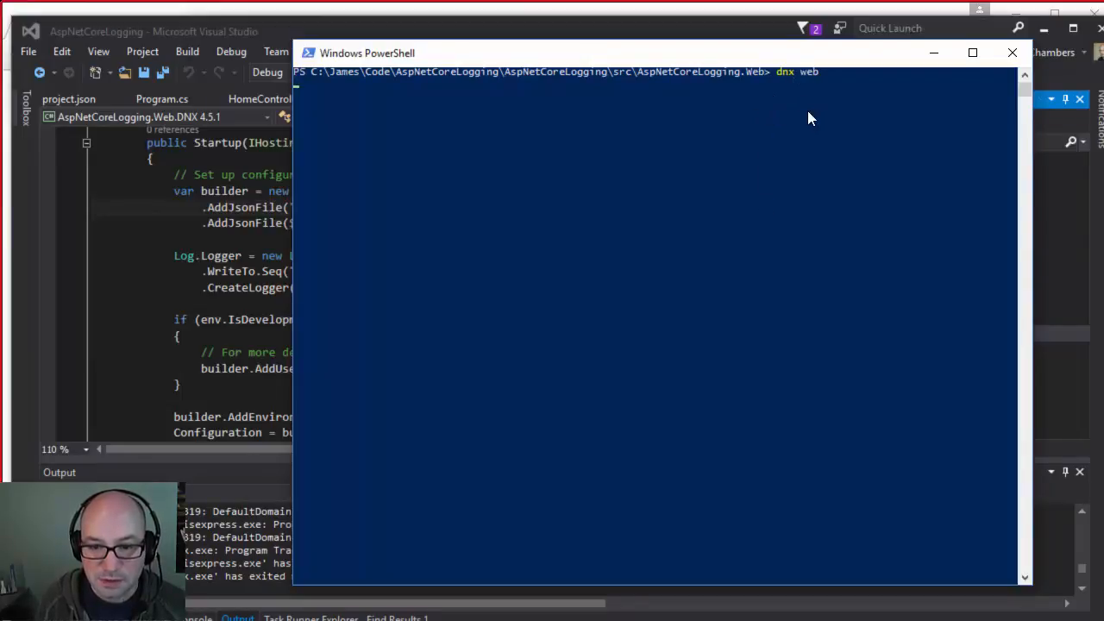
mouse_move(820, 65)
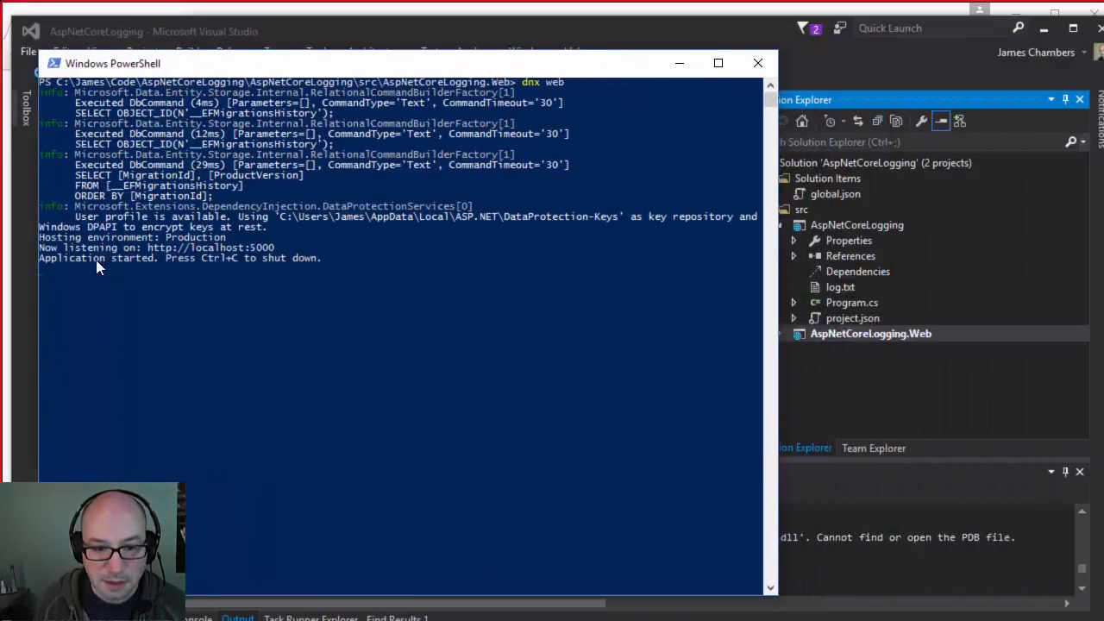
key("alt+tab")
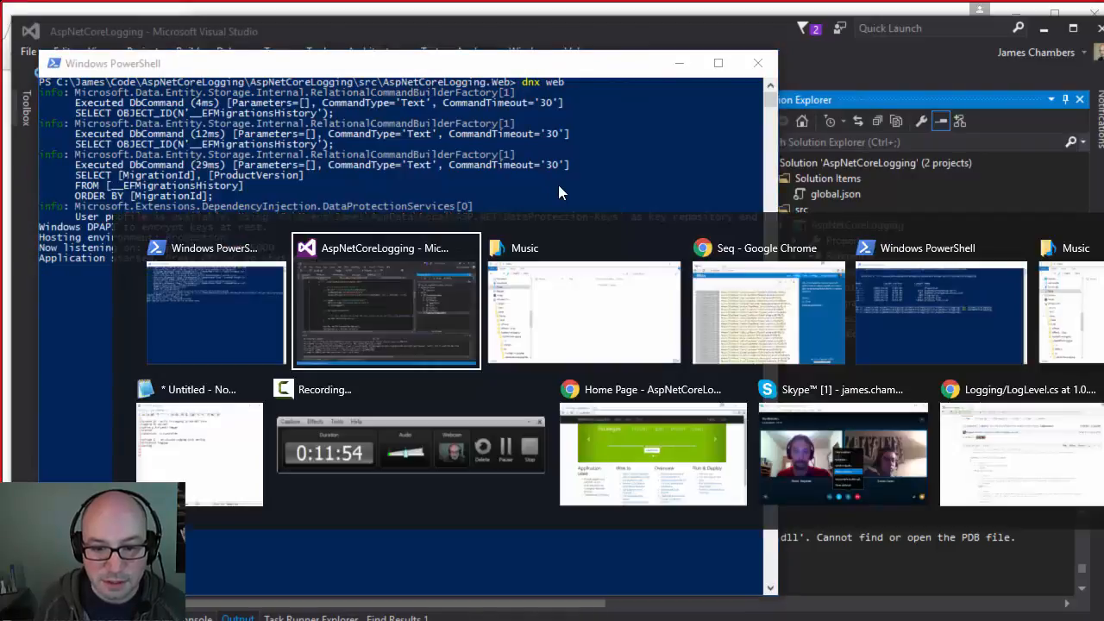
- Bring Chrome forward and enter localhost:5000 in a new tab's address bar
left_click(766, 311)
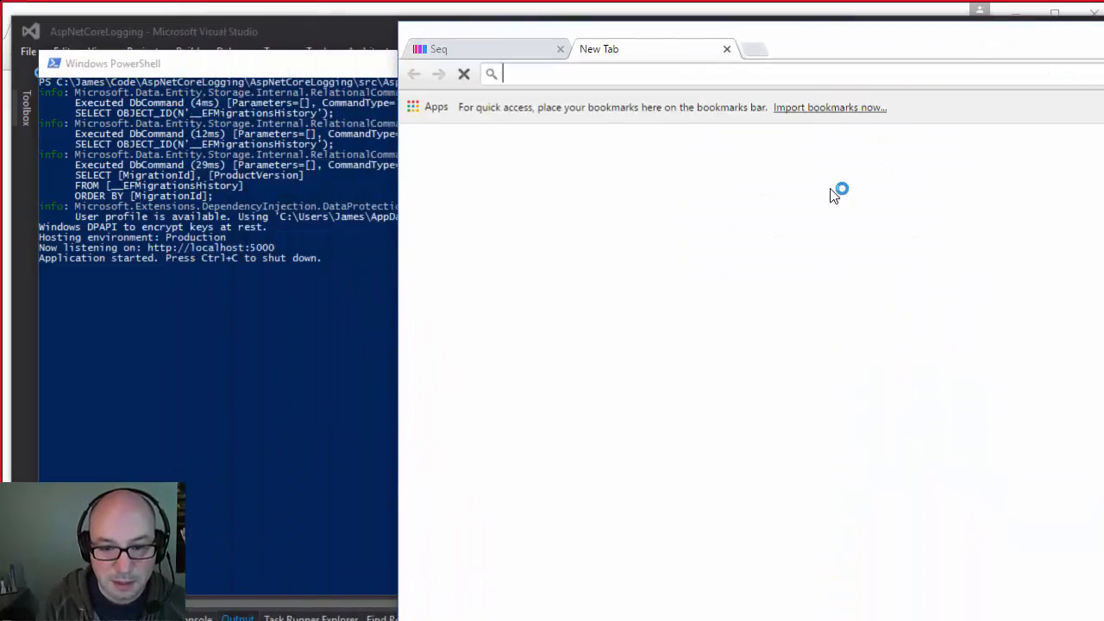
type("locksmith winnipeg")
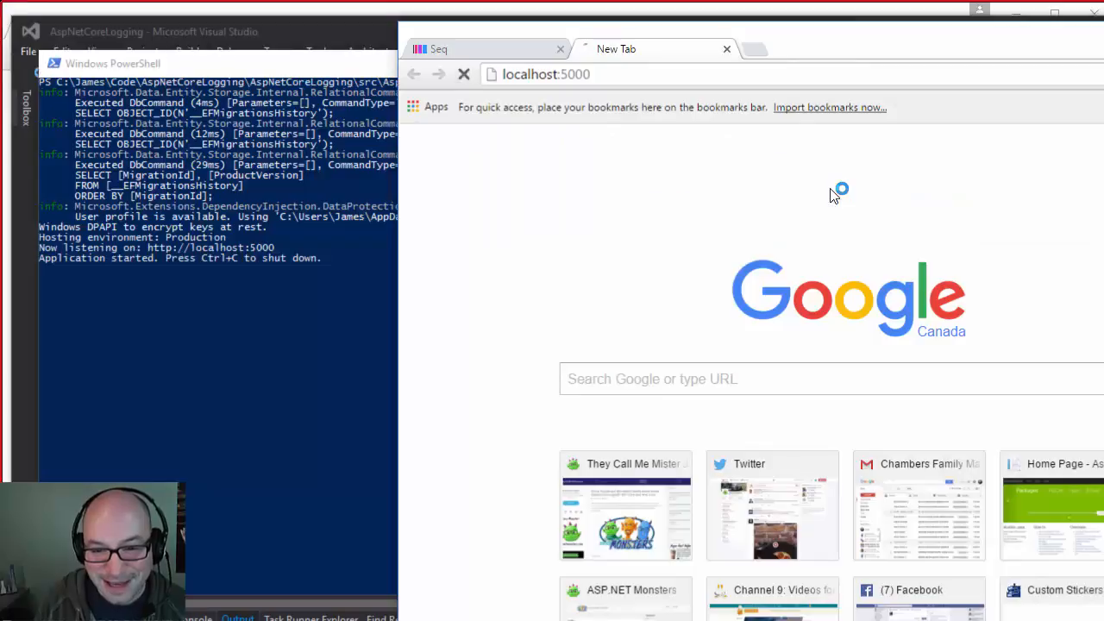
mouse_move(614, 214)
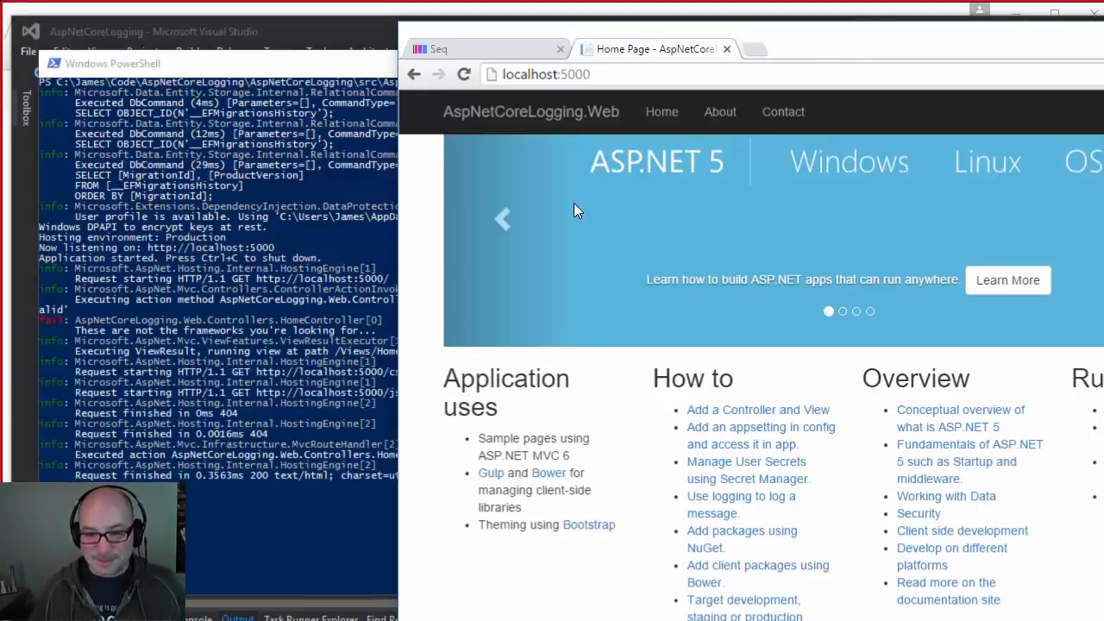
mouse_move(170, 395)
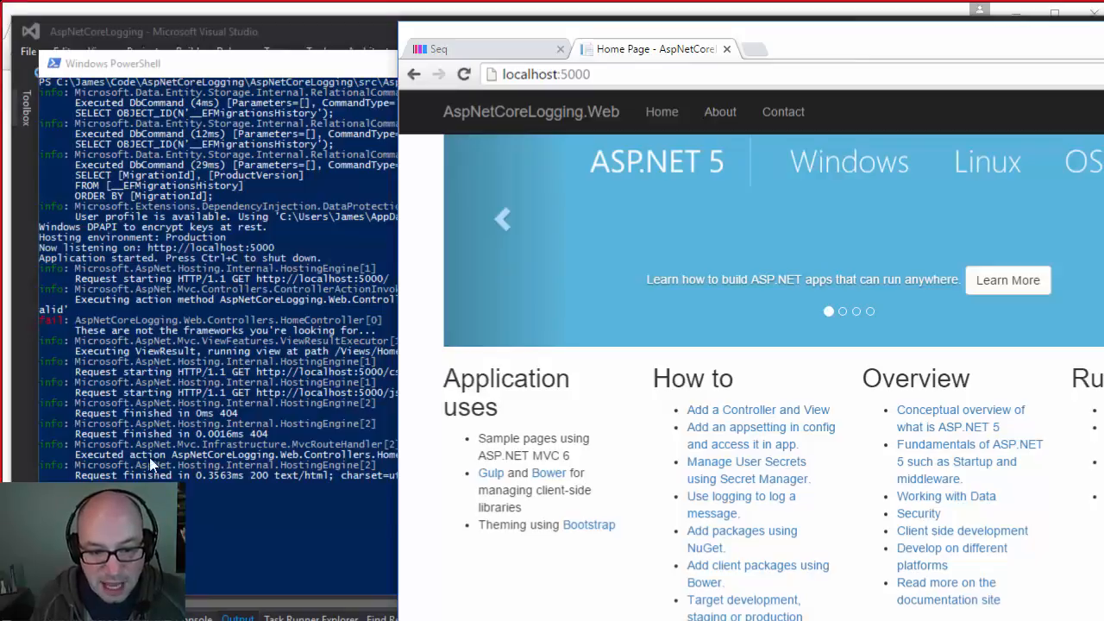
- Open the app's About page and view the /Home/About requests in PowerShell's log
left_click(719, 111)
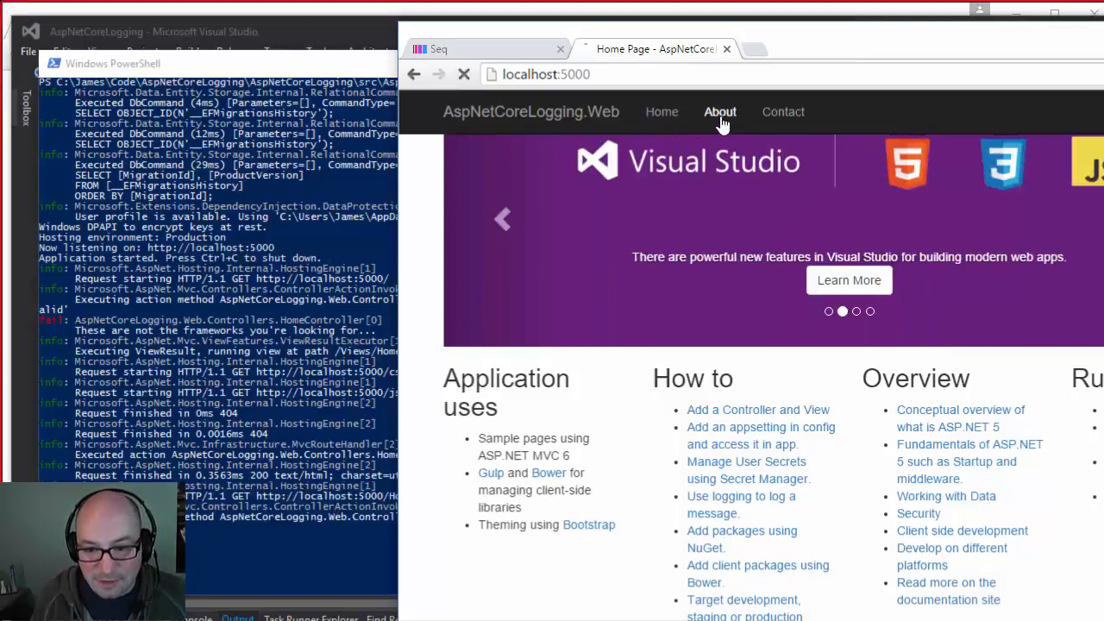
left_click(720, 111)
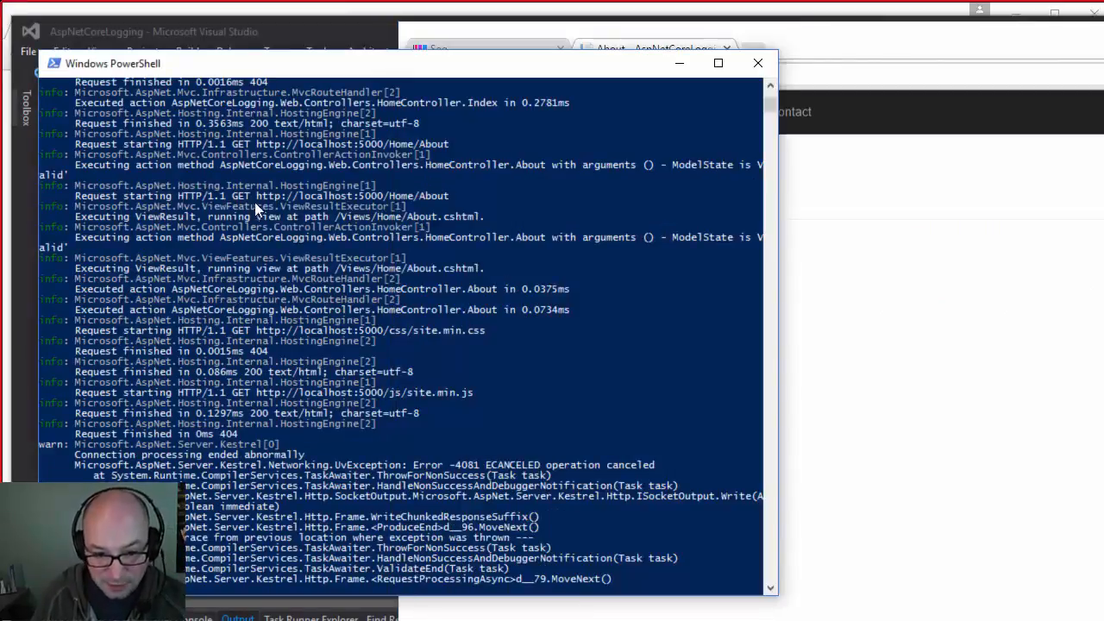
mouse_move(272, 308)
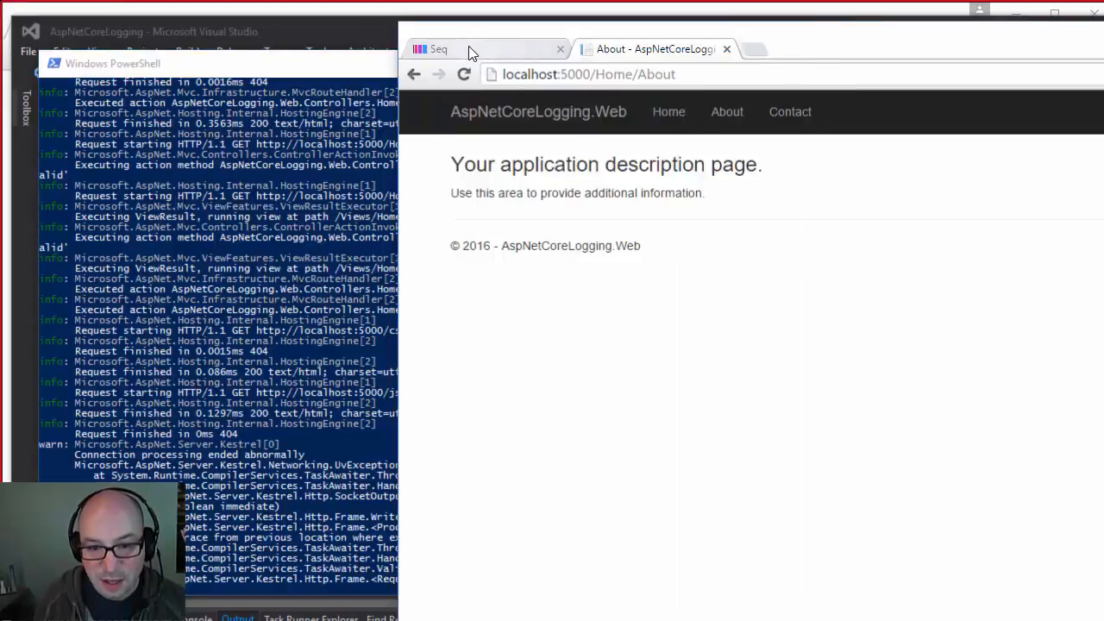
- Switch to Seq and expand the Index view and error events to reveal their RequestId
left_click(440, 50)
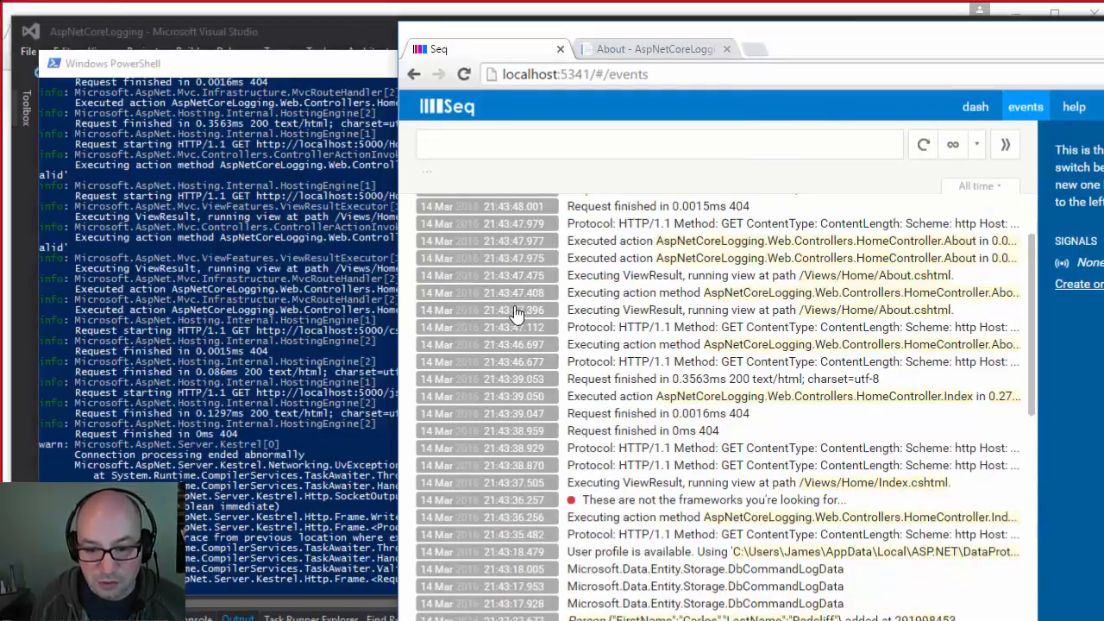
left_click(707, 329)
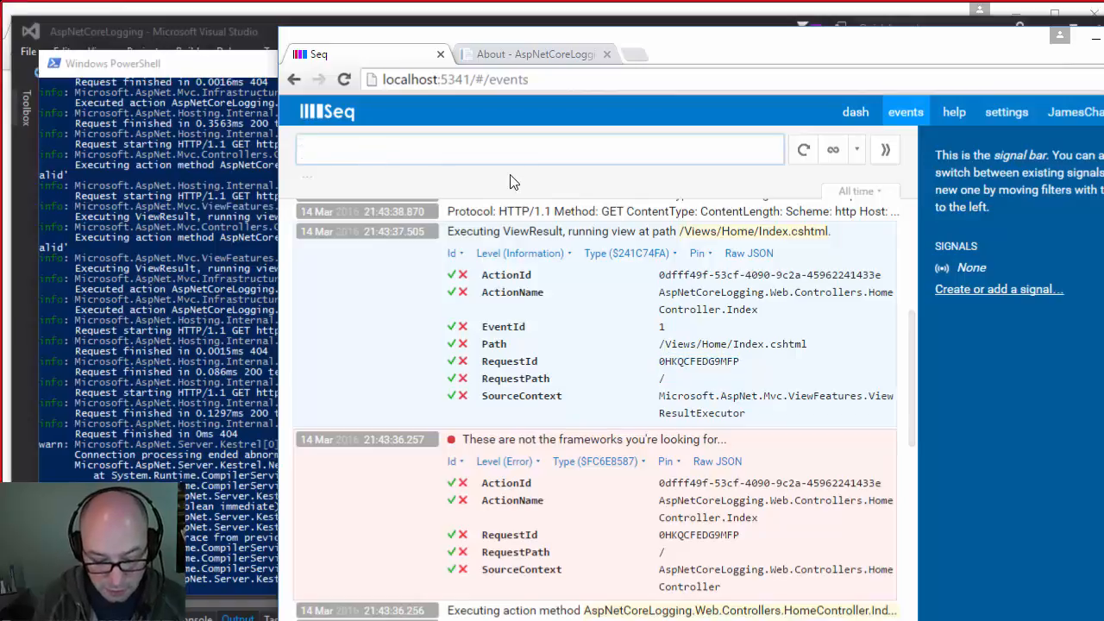
- Filter Seq's events by RequestId == "0HKQCFEDG9MFP"
type("RequestId")
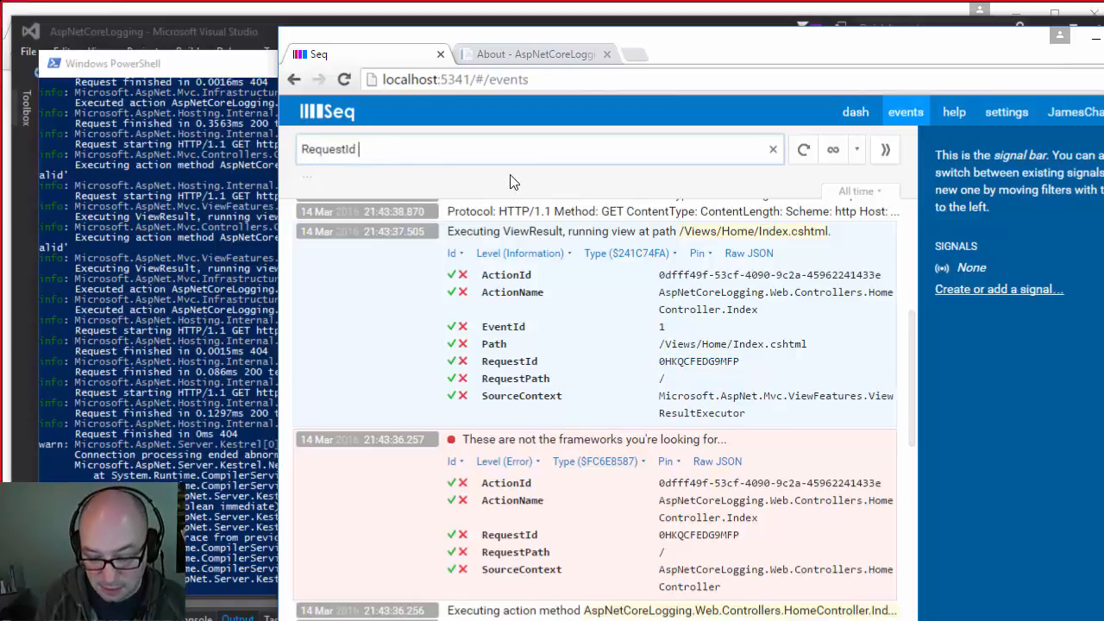
type("== \"0HKQCFEDG9MFP")
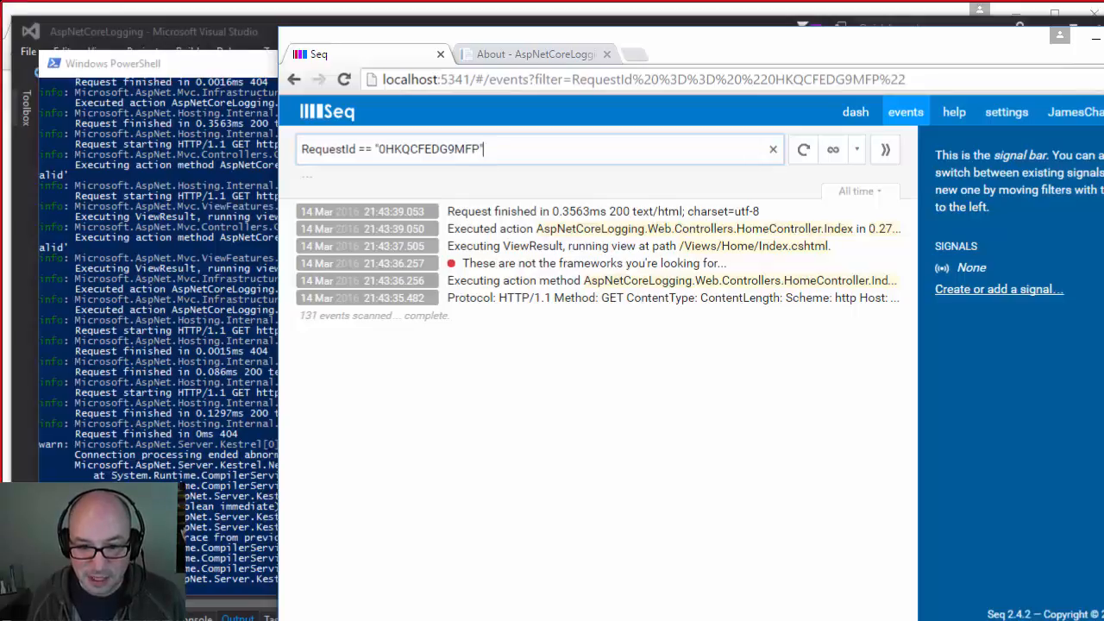
key("alt+tab")
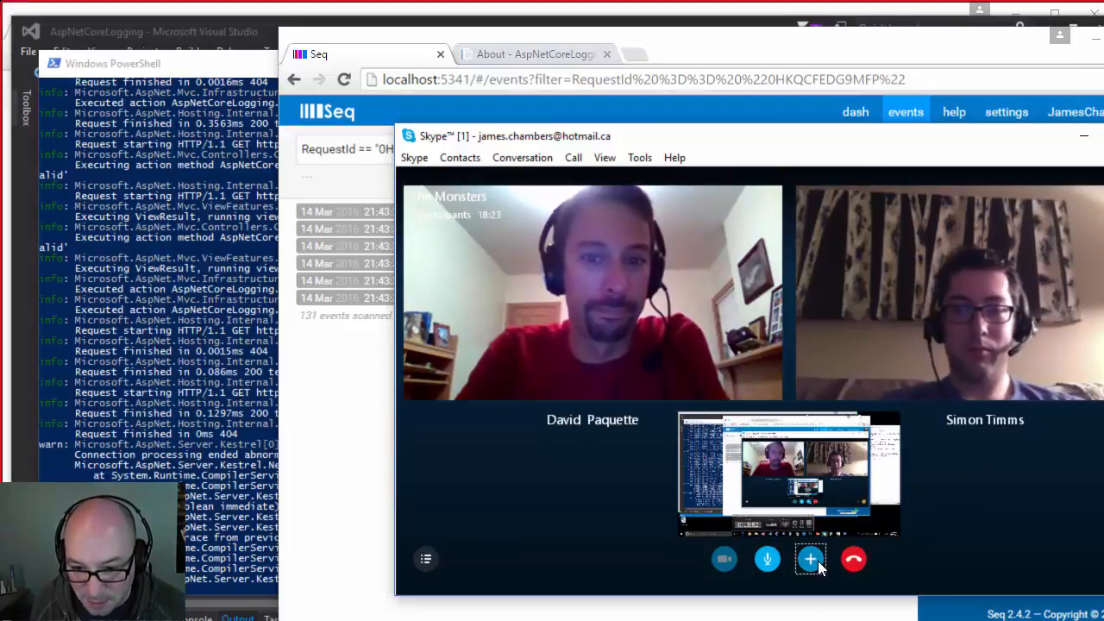
- Shrink the Skype call window down to a small video preview
left_click(810, 559)
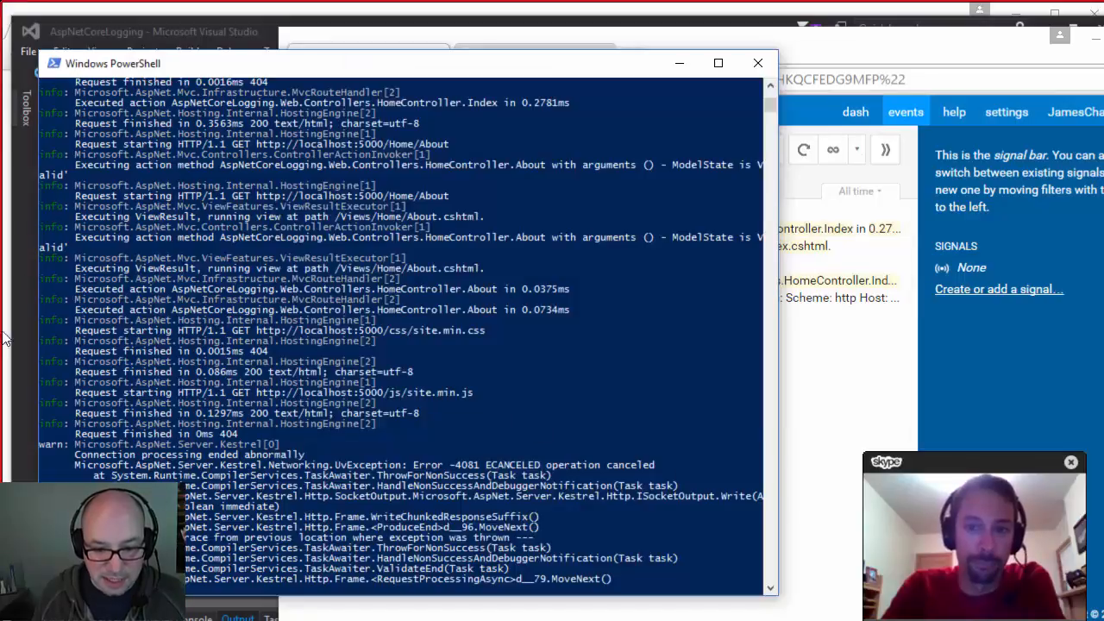
mouse_move(117, 270)
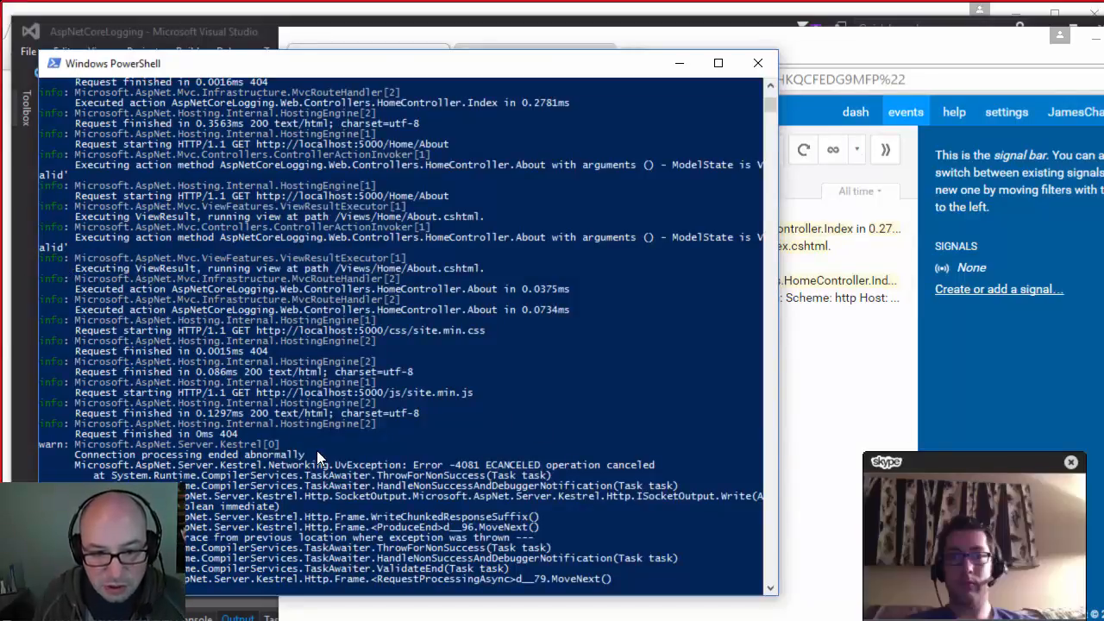
mouse_move(809, 398)
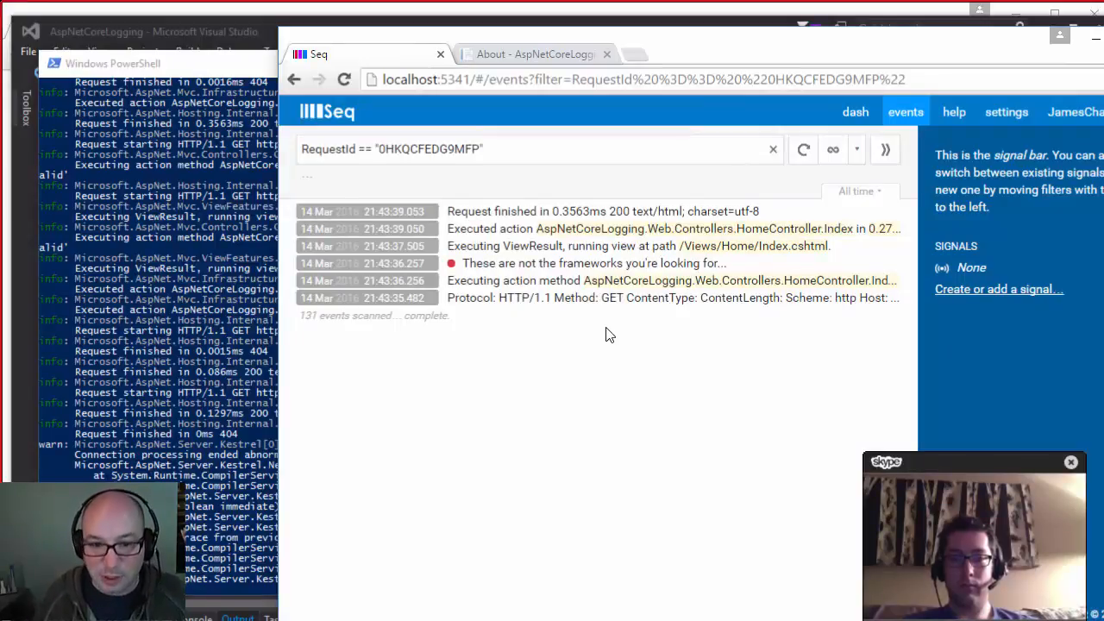
mouse_move(601, 423)
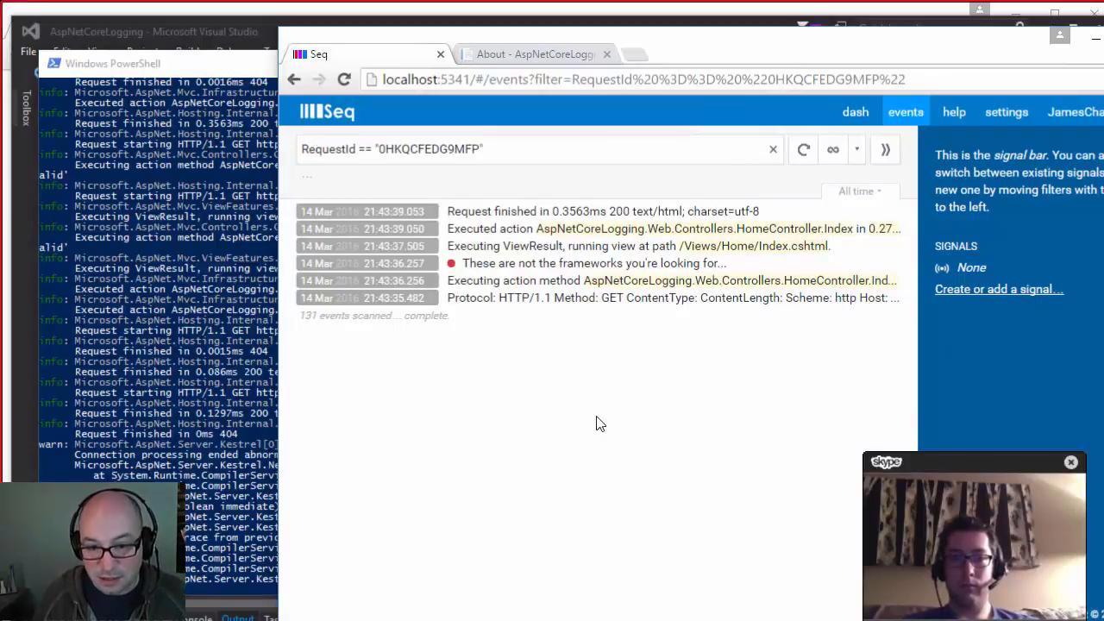